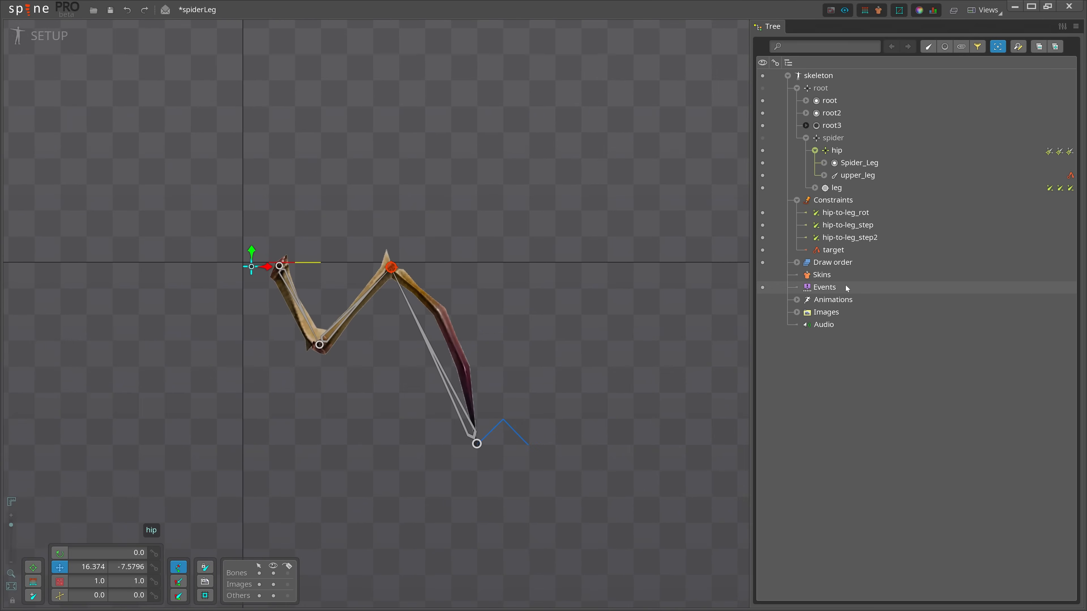
Review the hip-to-leg_step and target constraints, then slide the hip left so the leg bends to follow.
click(845, 213)
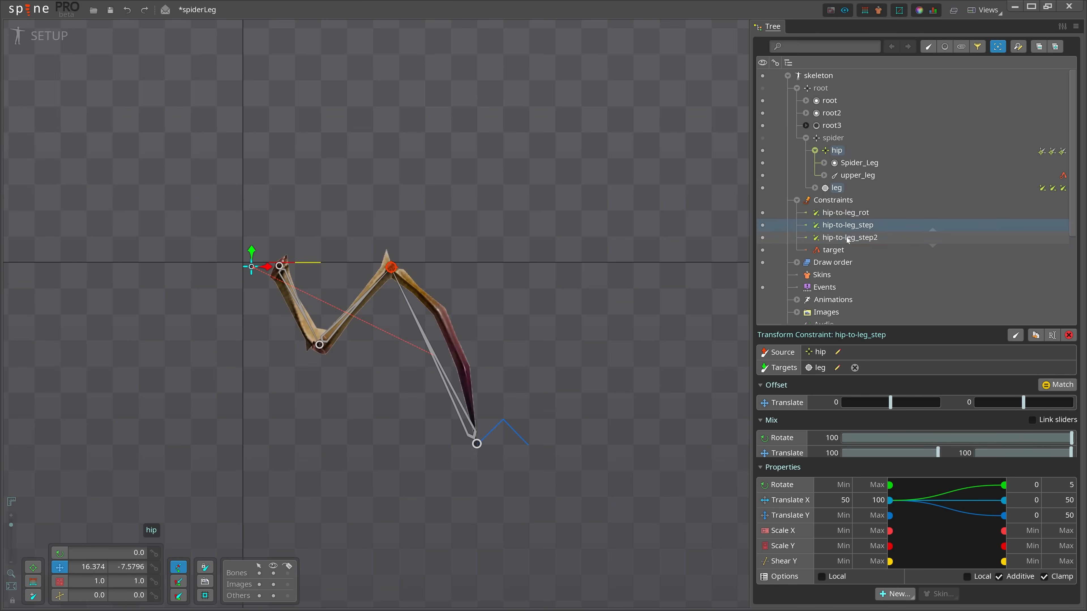
click(833, 251)
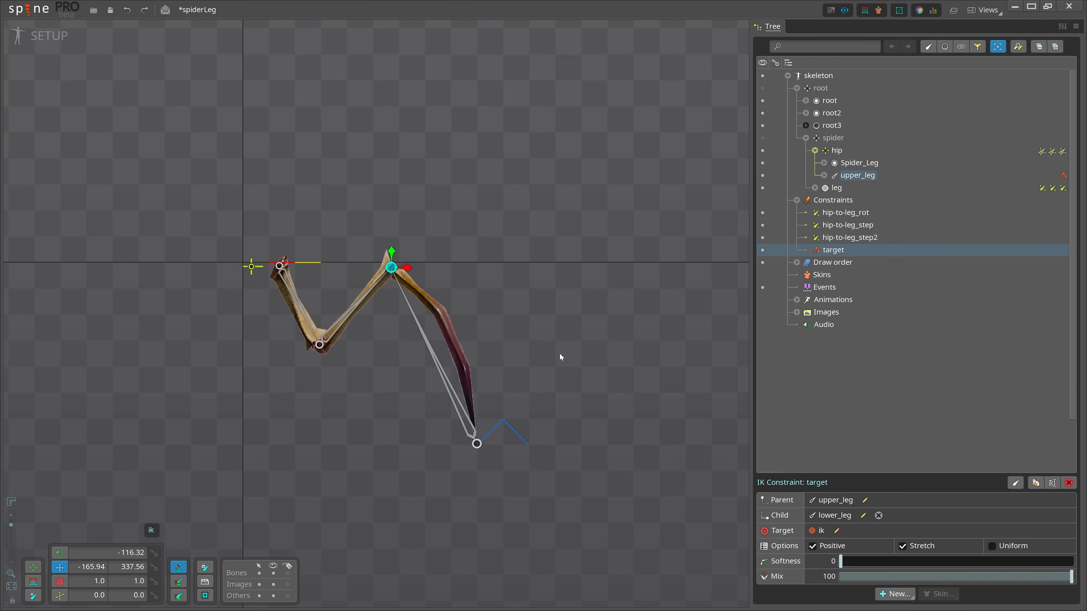
click(837, 151)
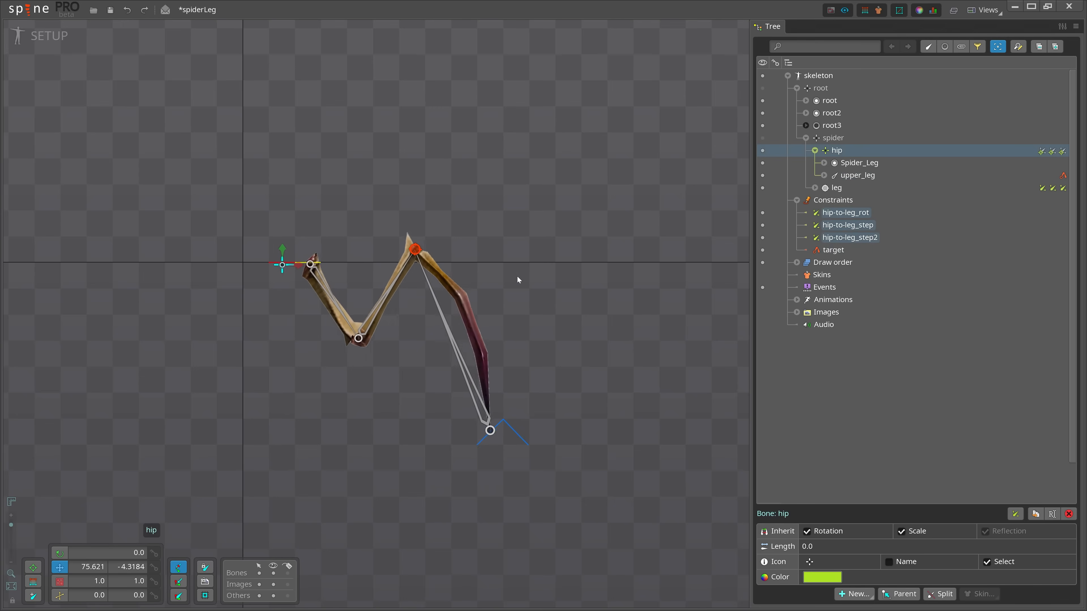
drag(283, 263, 322, 270)
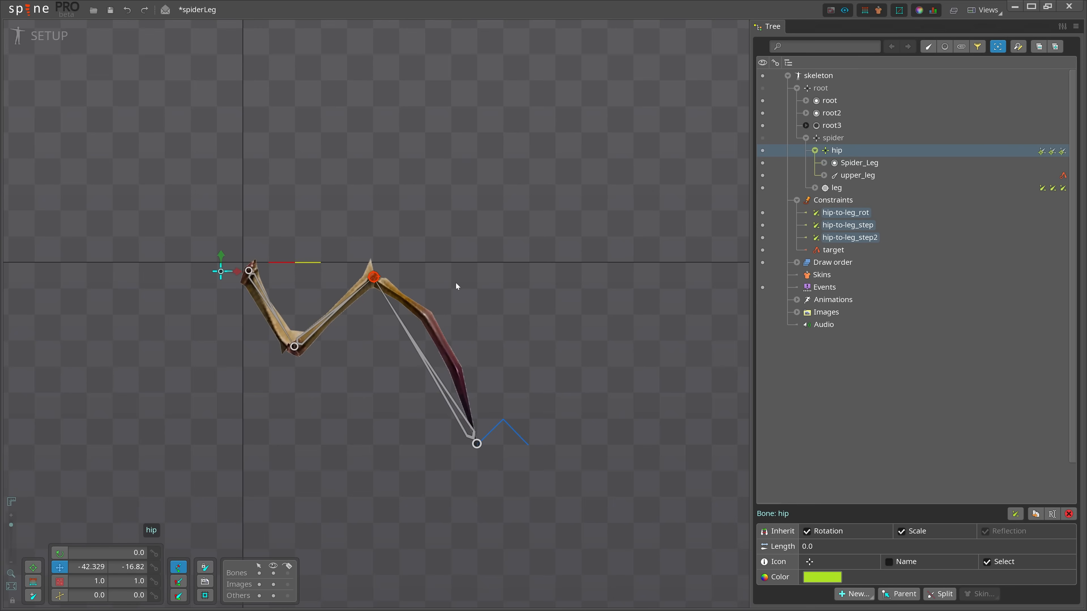
drag(220, 271, 328, 280)
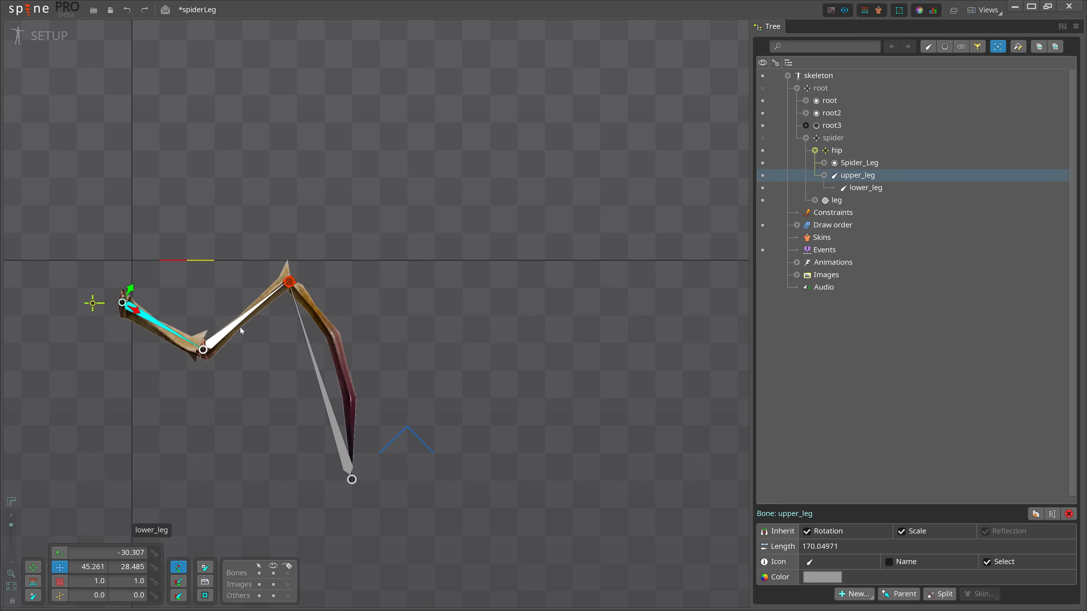
Create an IK constraint named ik on upper_leg and lower_leg aimed at the target bone.
click(855, 594)
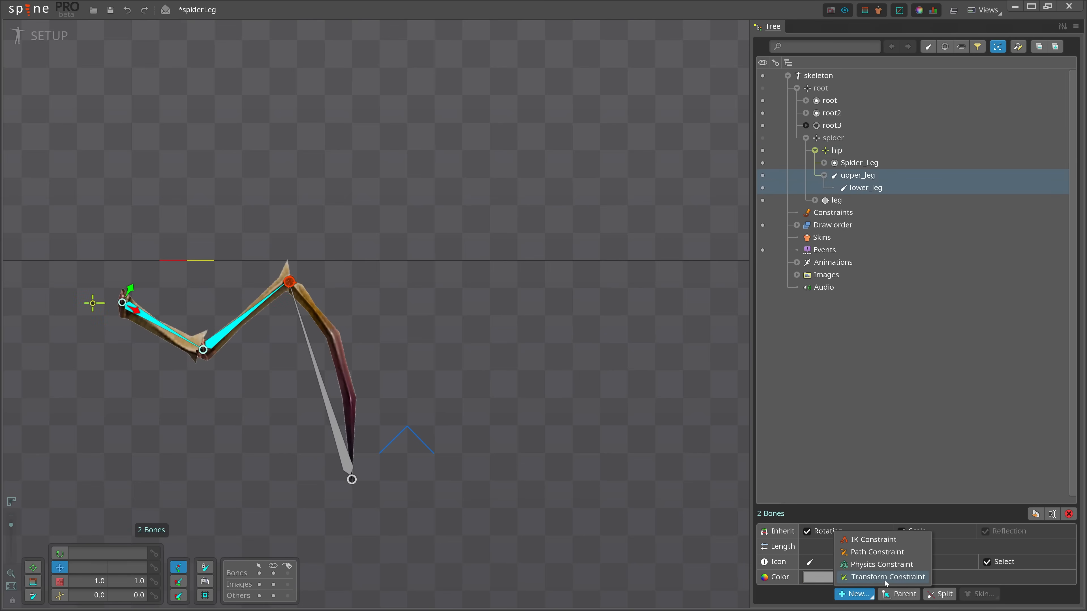
click(873, 540)
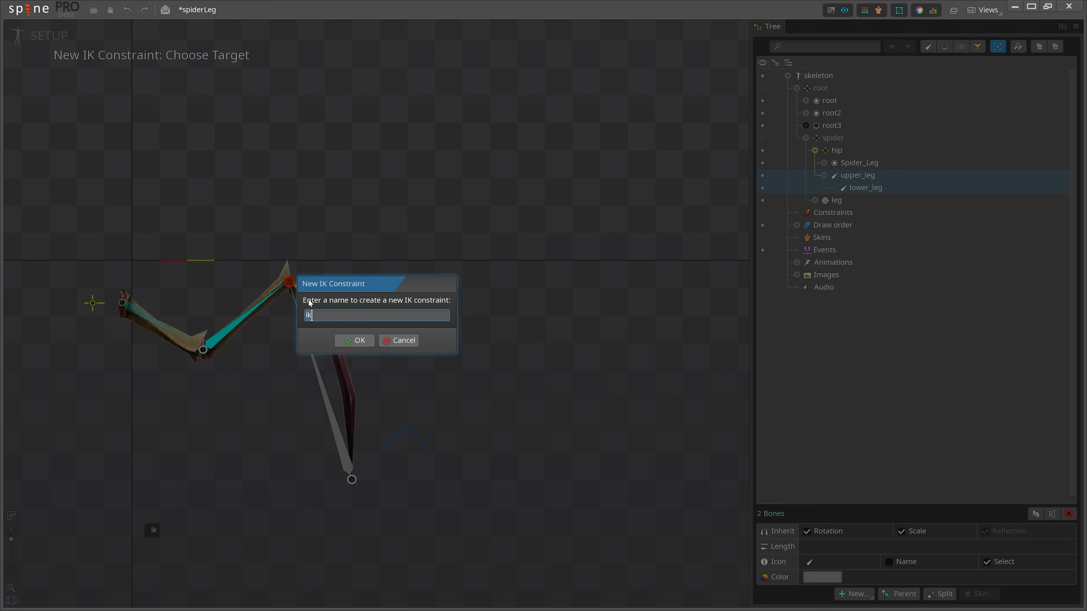
click(355, 340)
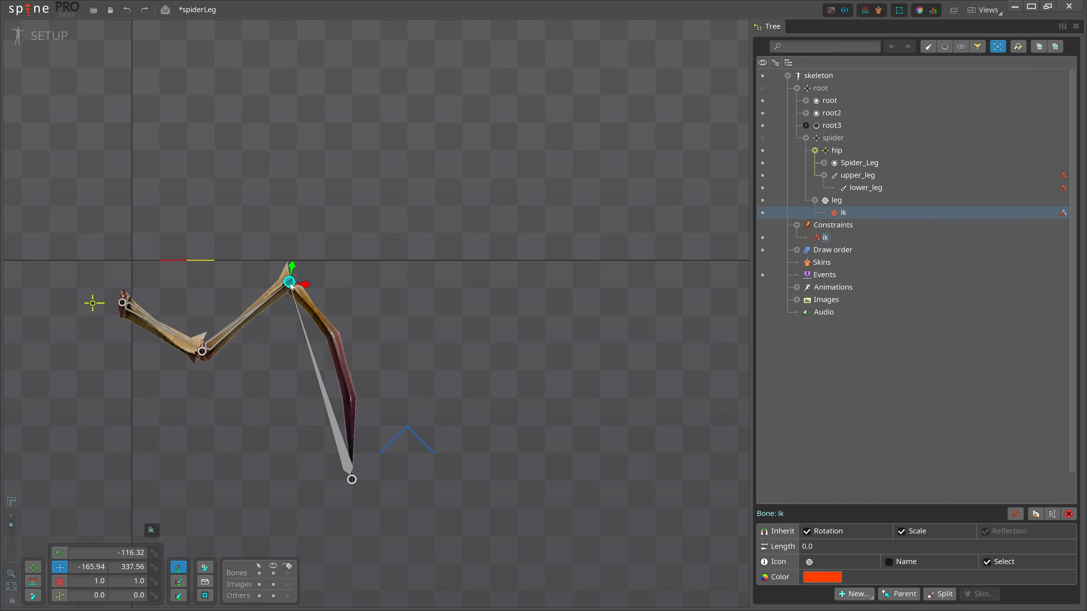
Move the leg bone and nudge the hip to confirm the leg chain bends to follow the IK target.
click(837, 200)
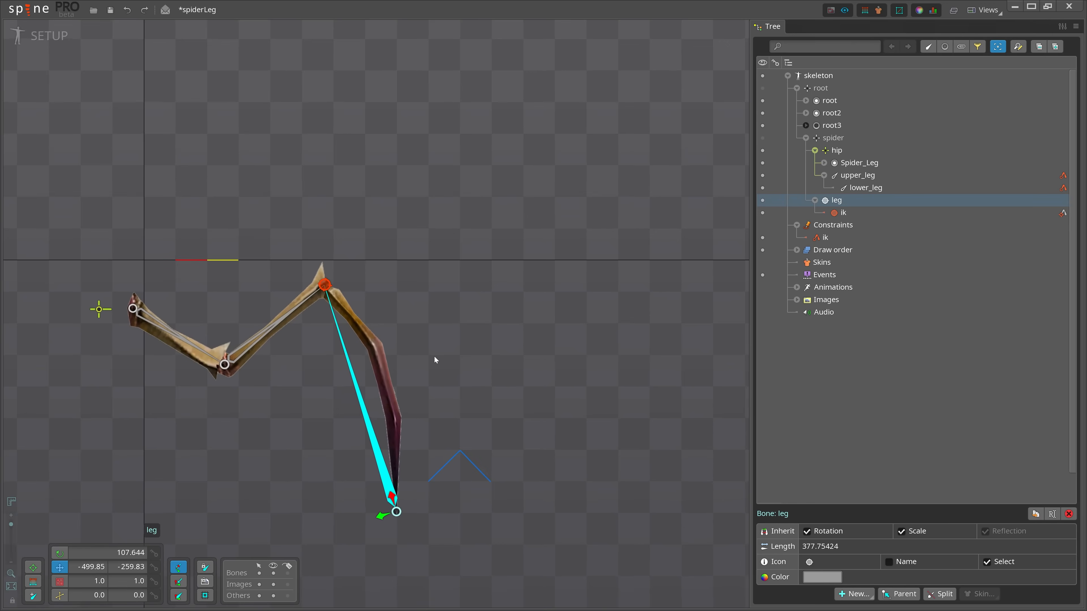
drag(395, 513, 350, 478)
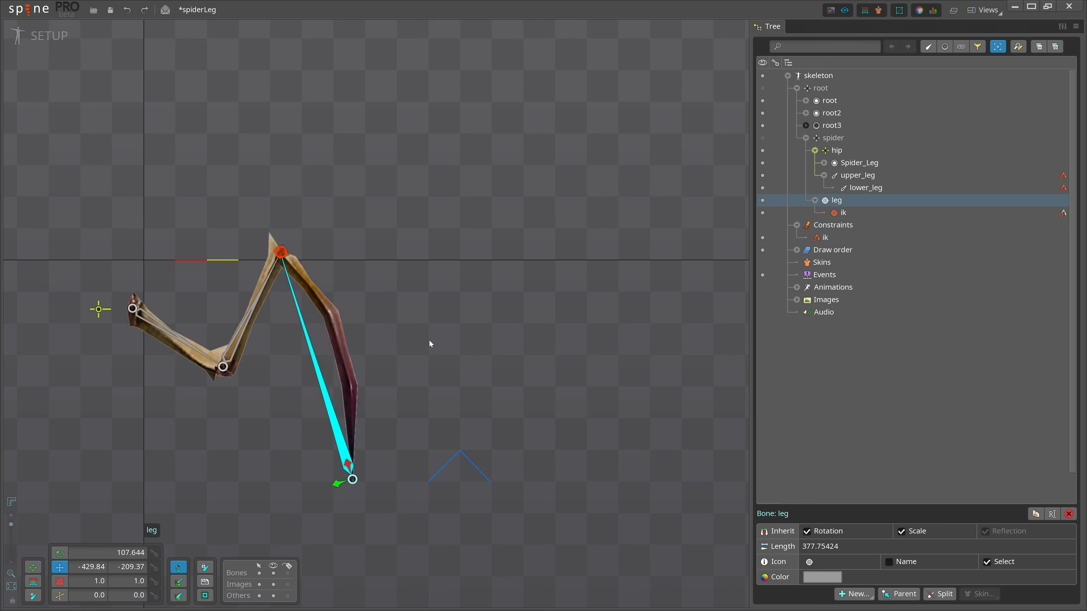
drag(352, 478, 377, 495)
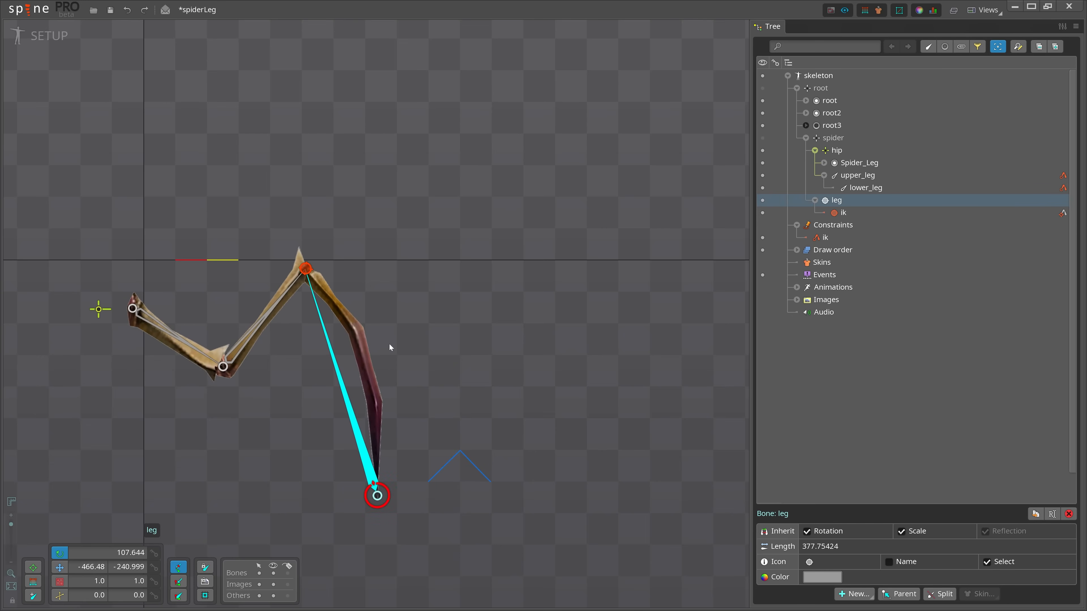
click(836, 151)
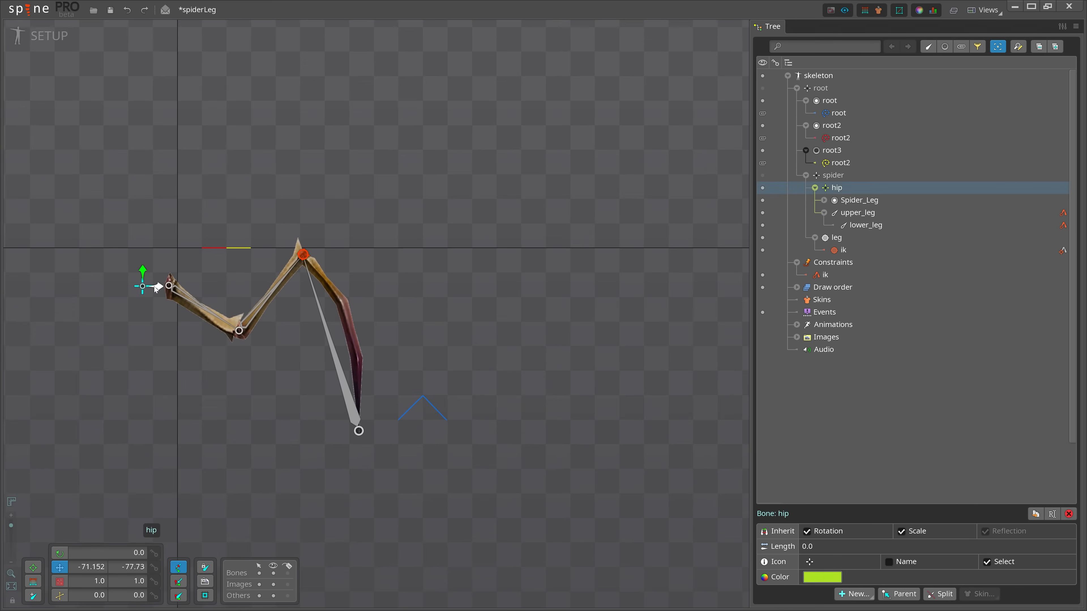
drag(143, 285, 167, 285)
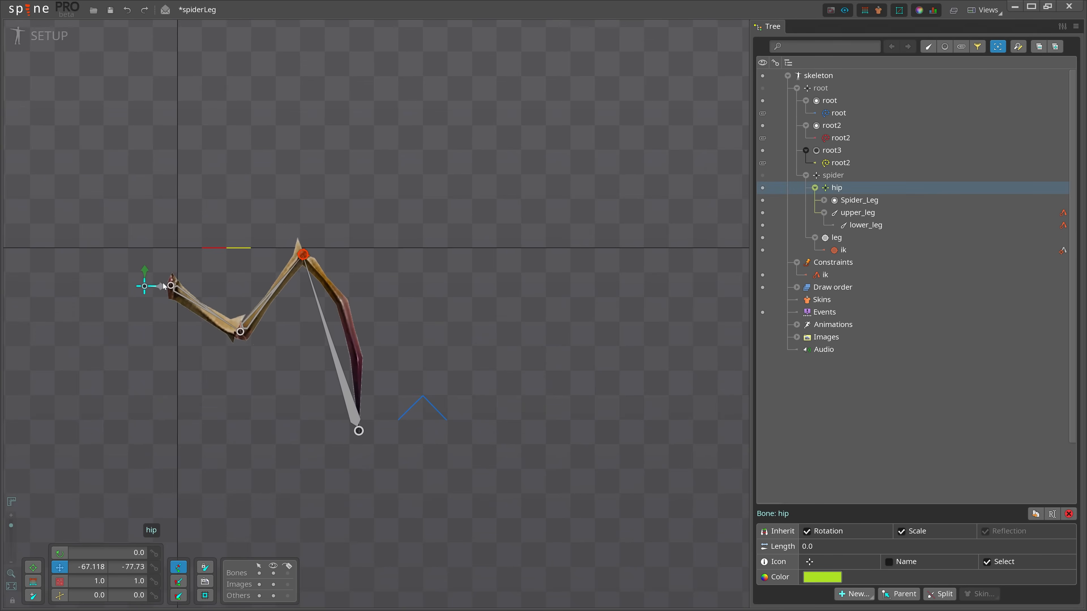
click(837, 237)
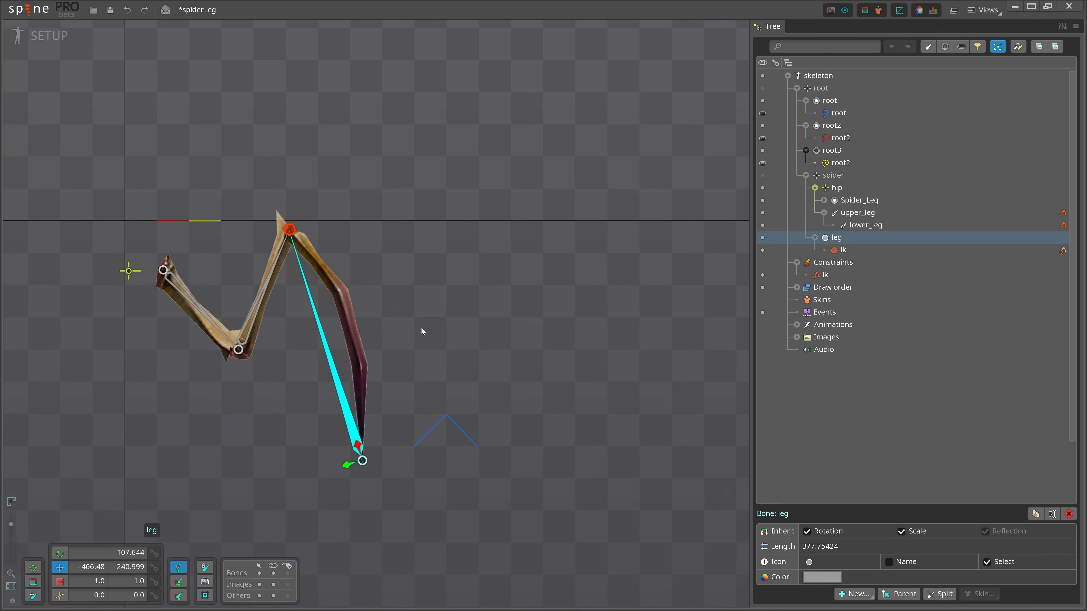
drag(355, 447, 362, 459)
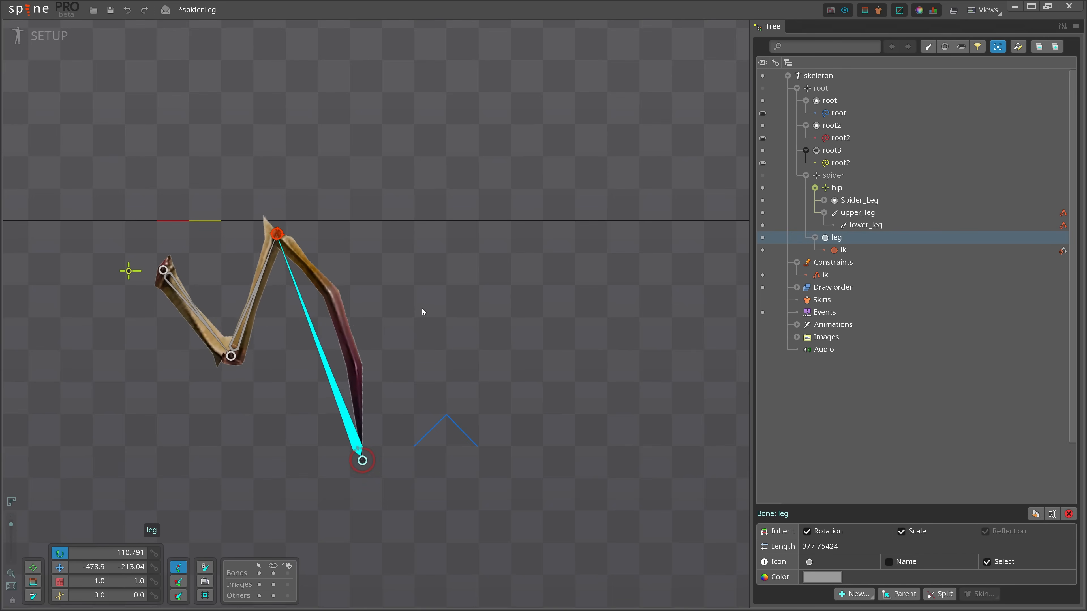
Create a transform constraint hip-to-leg from hip to leg and raise its Rotate mix to 100.
click(855, 594)
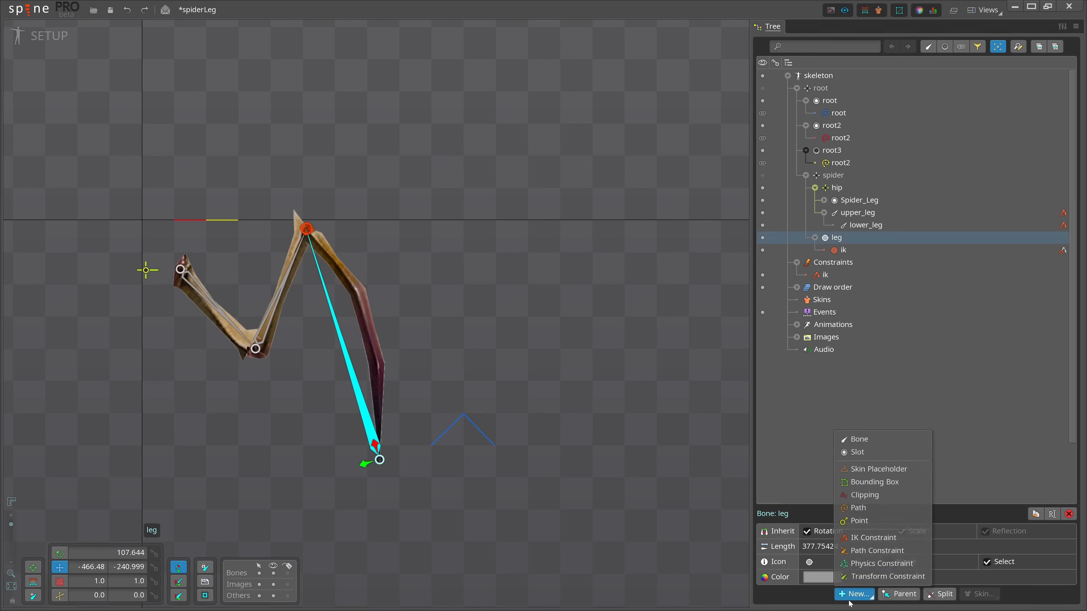
click(888, 577)
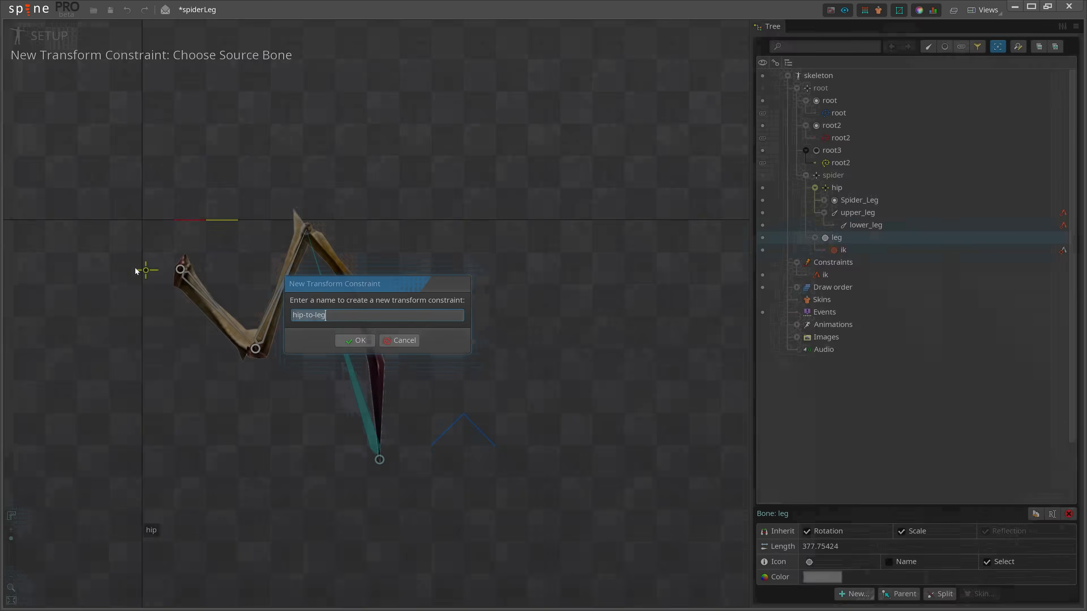
click(355, 340)
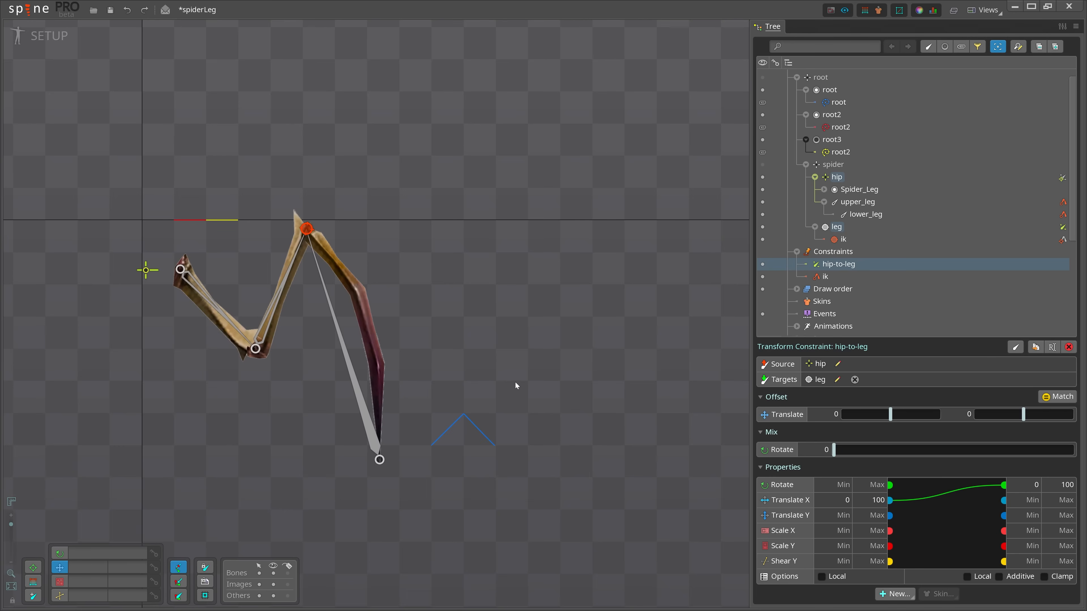
drag(836, 449, 1005, 448)
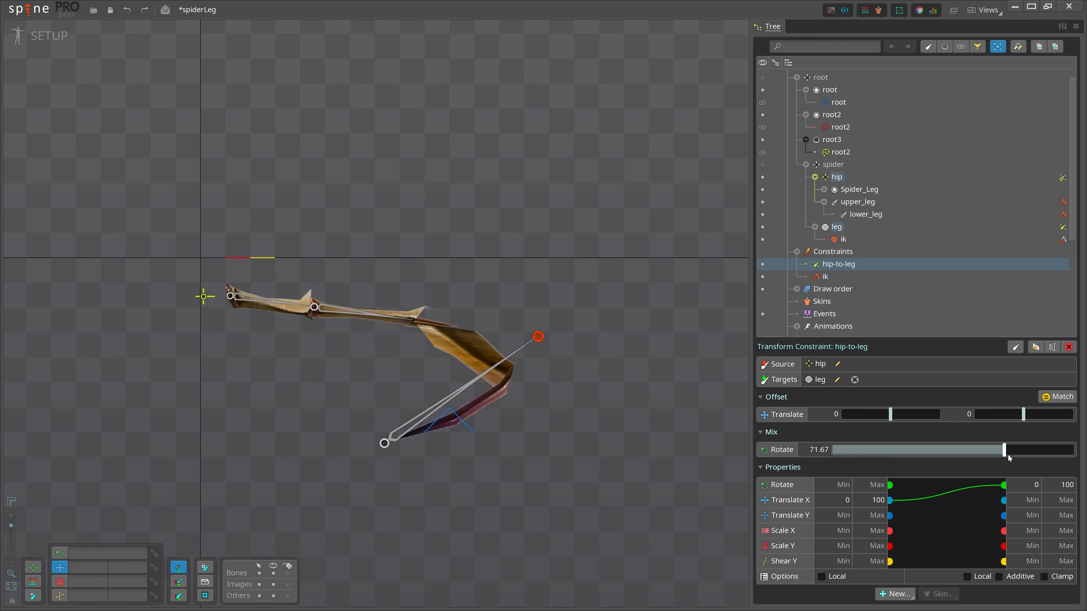
drag(1003, 449, 1075, 449)
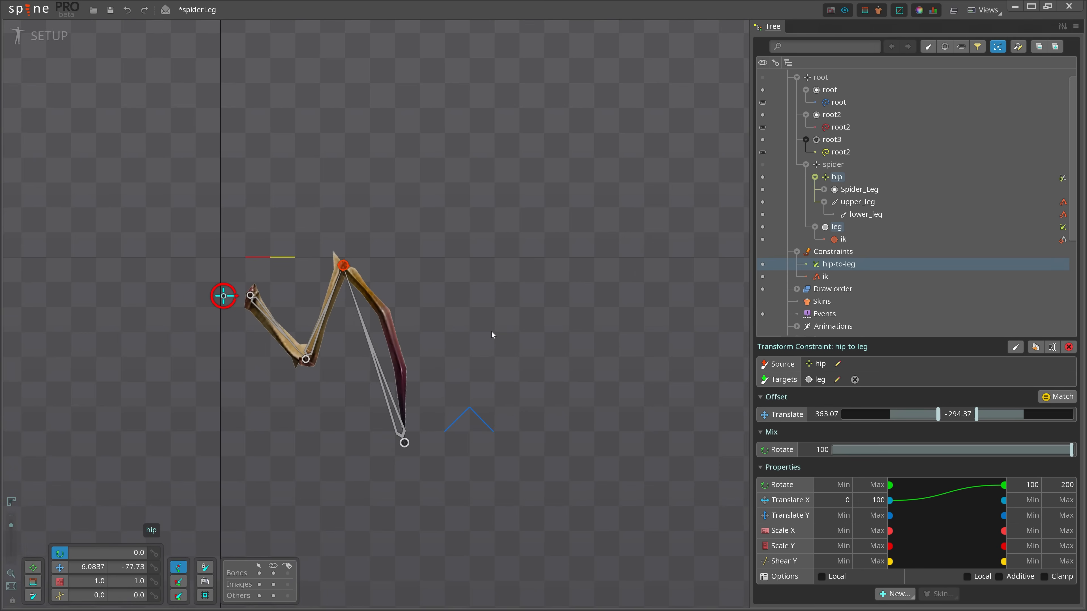
Move the leg bone out and back to see the constraint's effect on it.
click(837, 226)
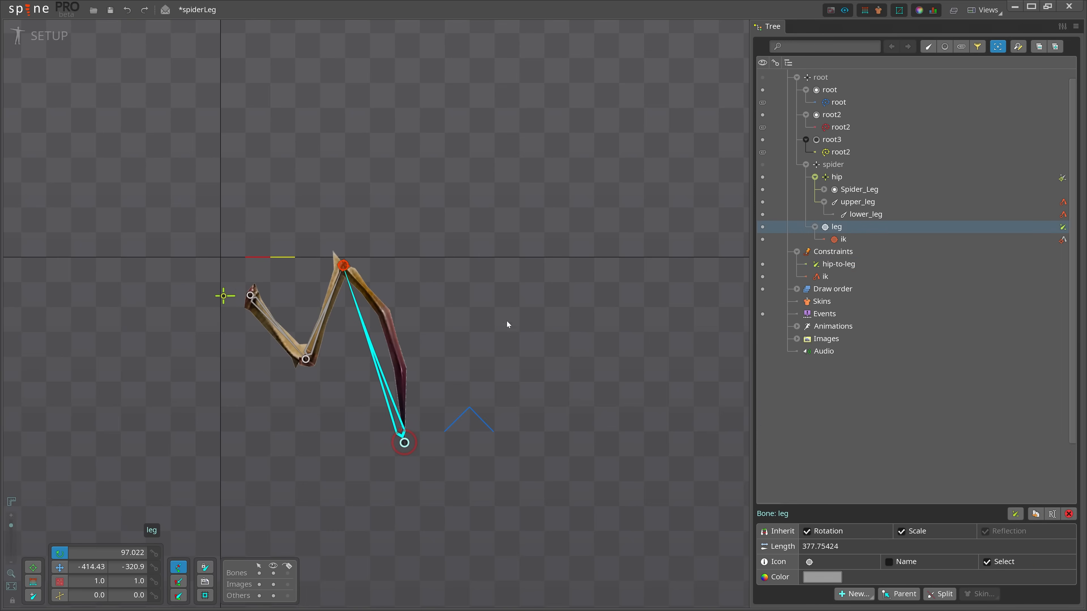
mouse_move(473, 324)
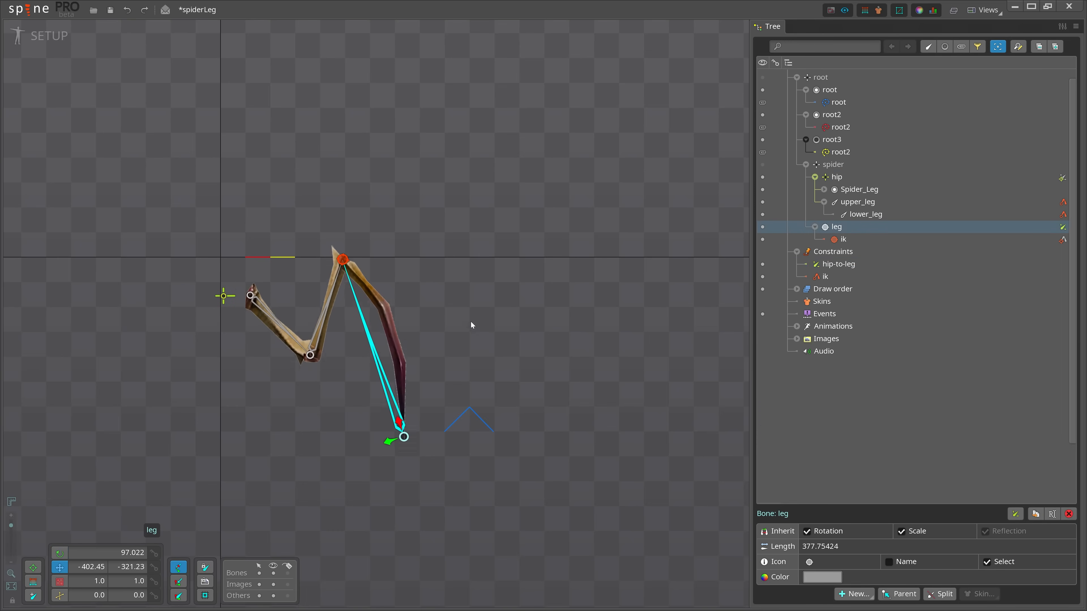
drag(399, 438, 432, 442)
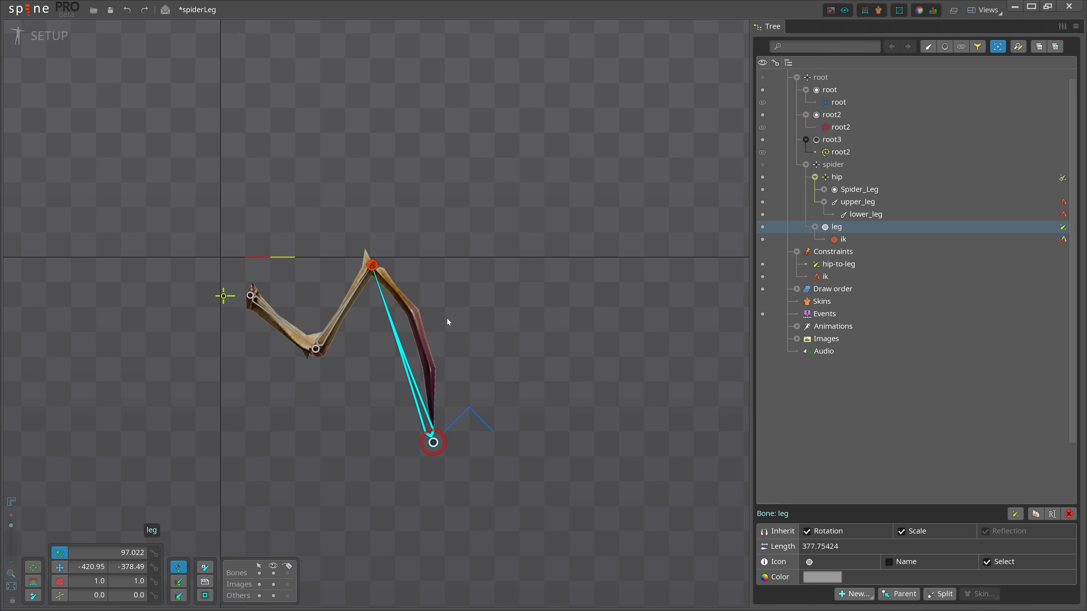
drag(432, 442, 404, 442)
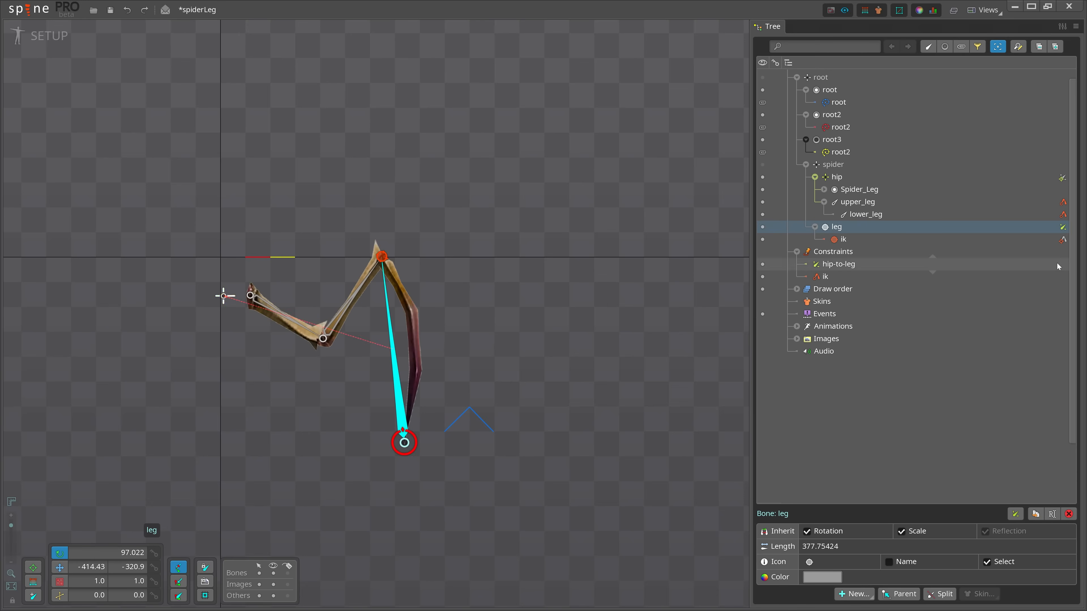
Make hip-to-leg additive and bring its Rotate mix up to full strength.
click(838, 264)
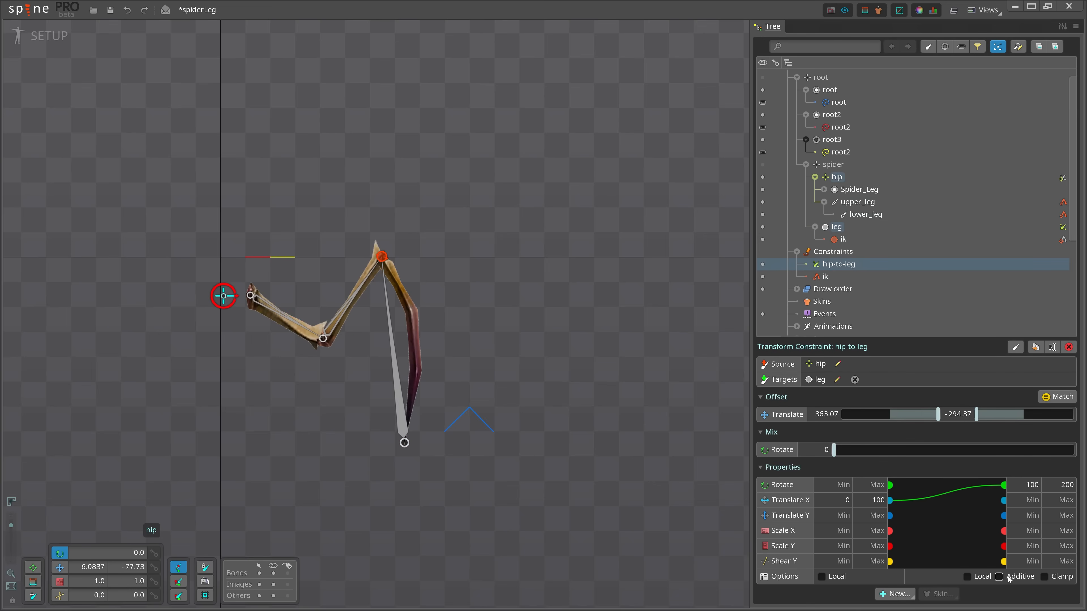
mouse_move(1010, 580)
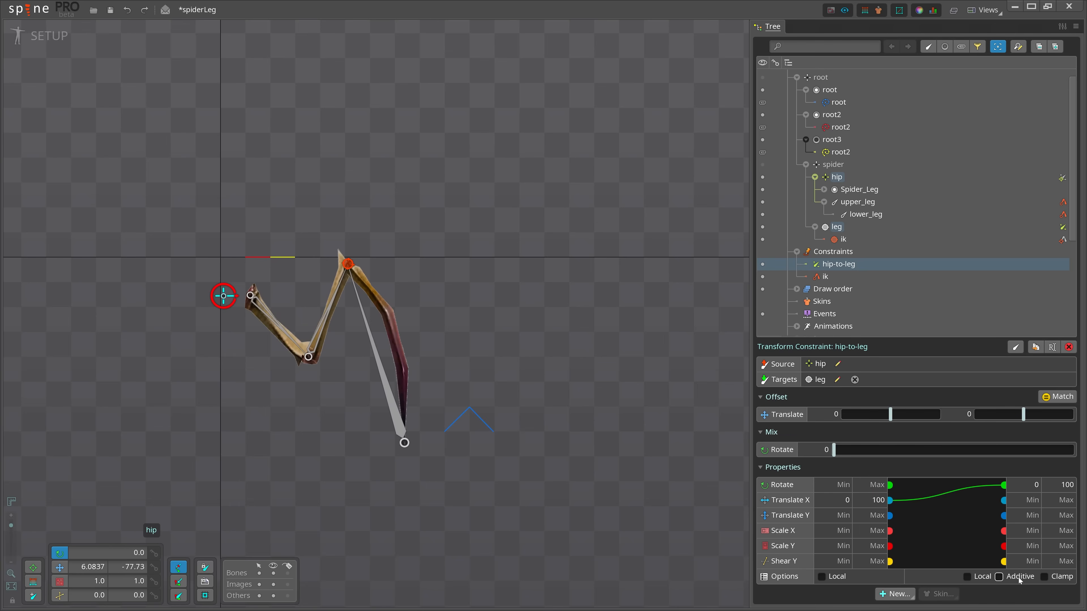
click(999, 576)
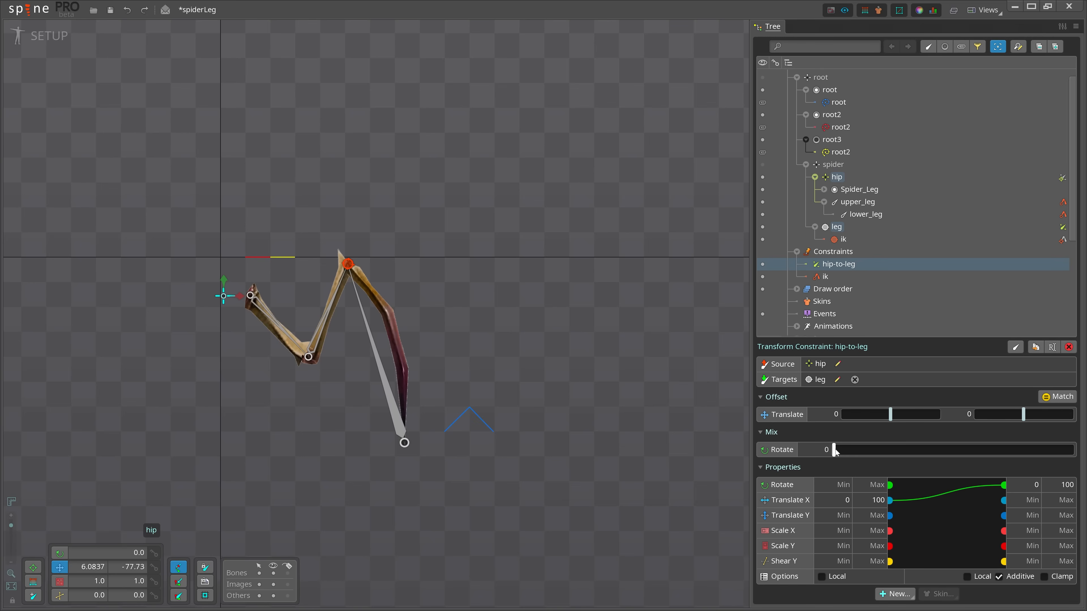
drag(830, 449, 1009, 449)
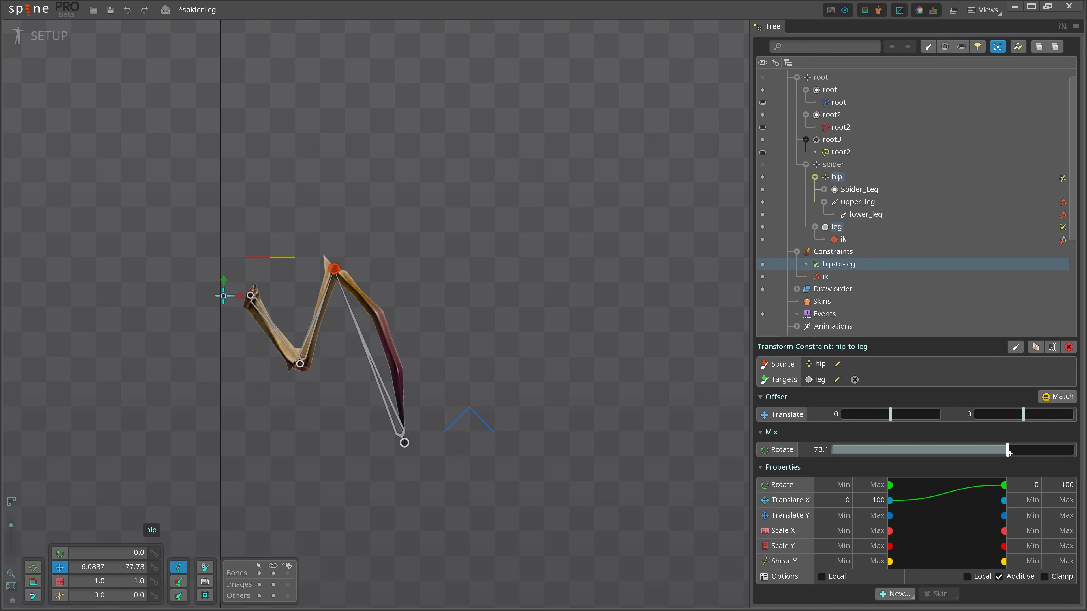
drag(1009, 449, 980, 449)
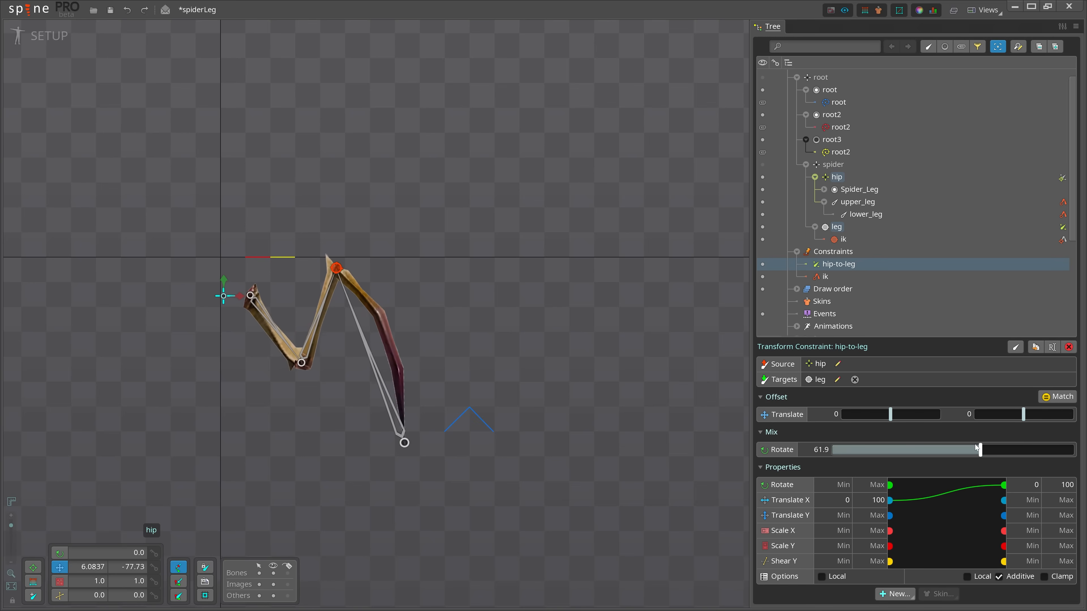
drag(979, 449, 1032, 449)
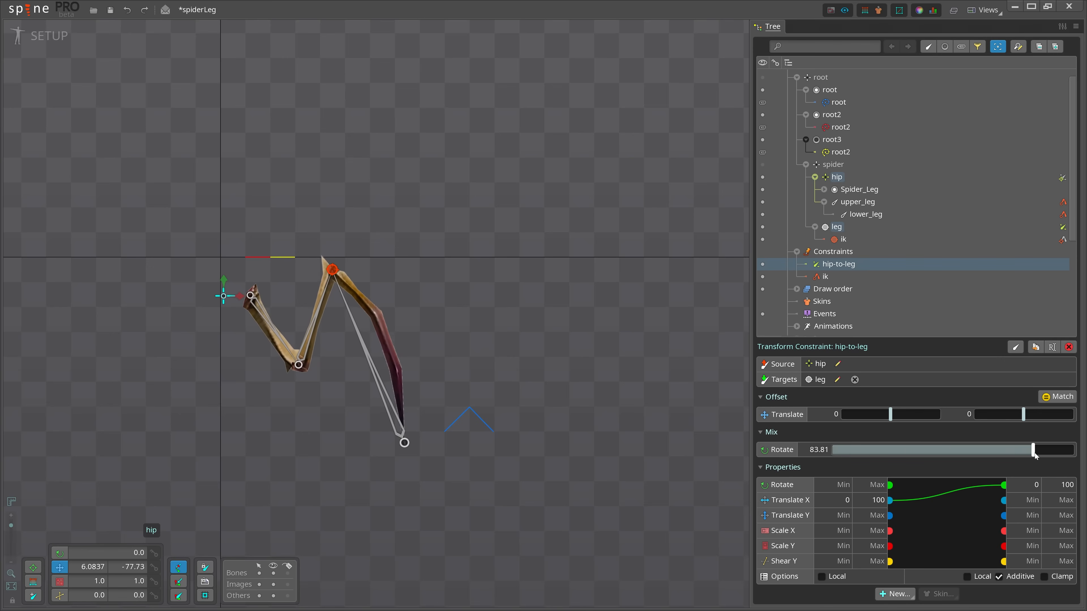
drag(1033, 449, 1074, 449)
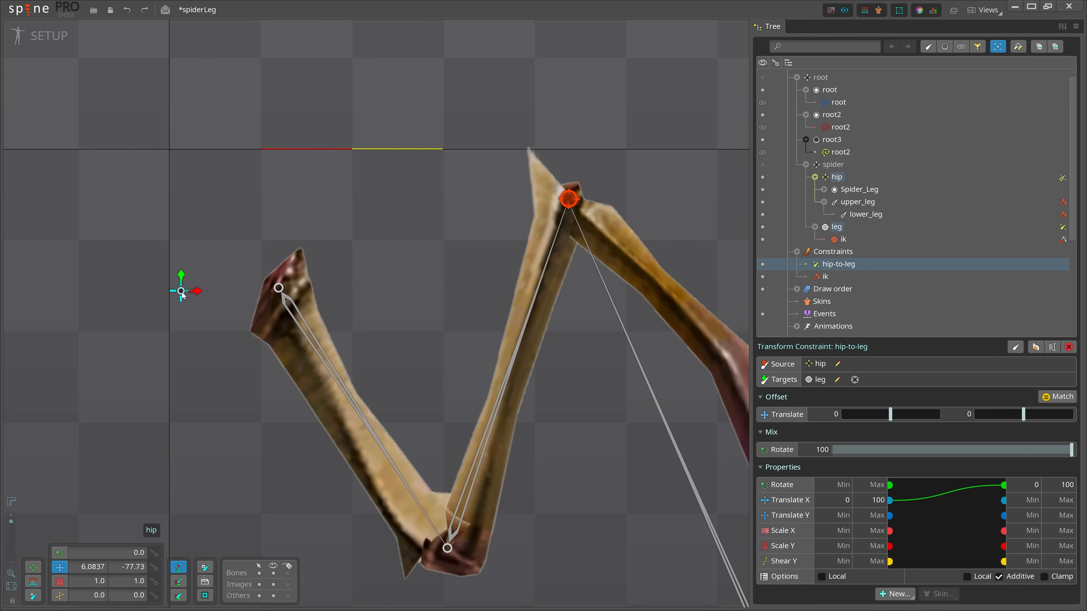
mouse_move(122, 512)
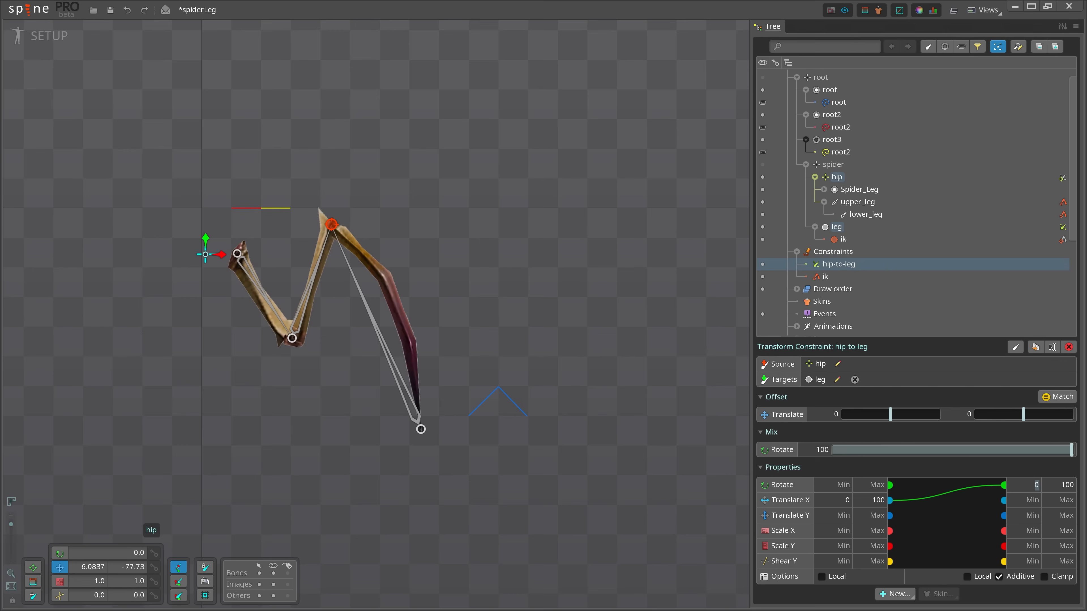
mouse_move(220, 258)
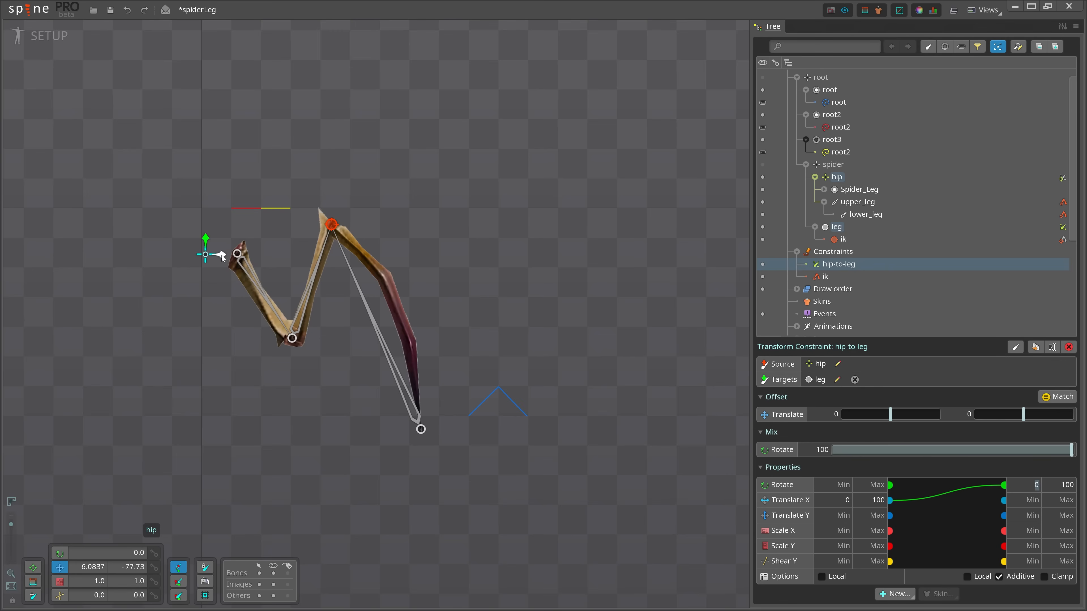
Slide the hip along X back and forth to watch the leg rotate additively at full mix.
drag(221, 254, 216, 258)
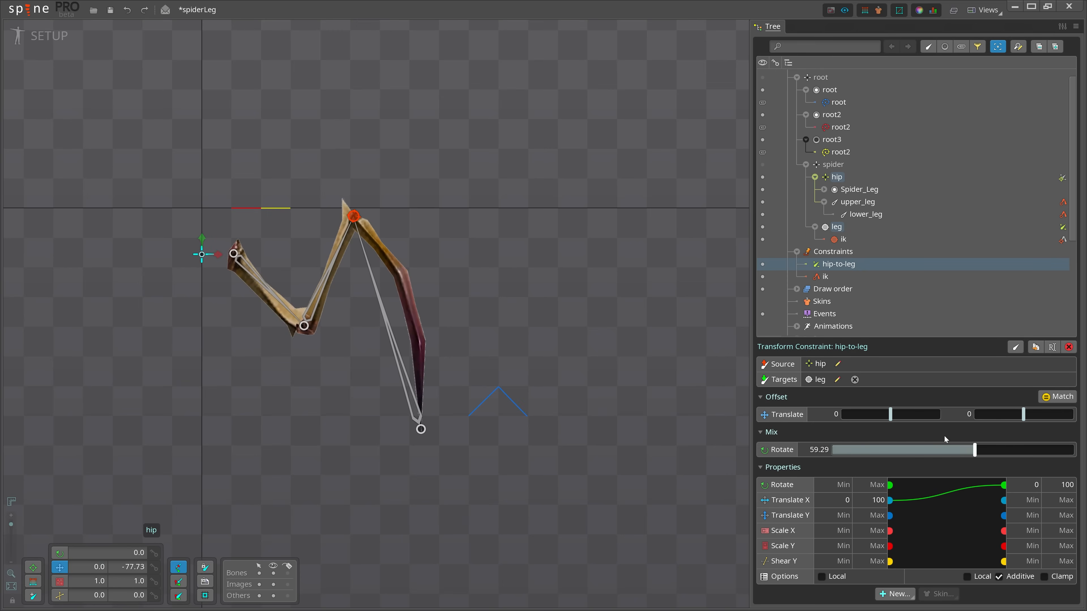
drag(974, 449, 1074, 449)
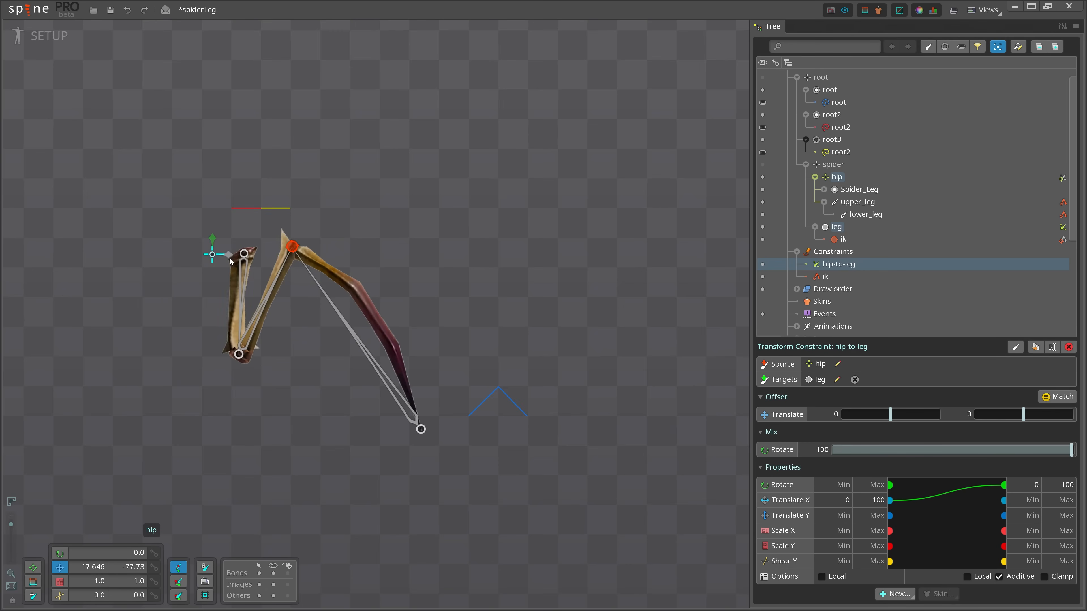
drag(243, 253, 213, 253)
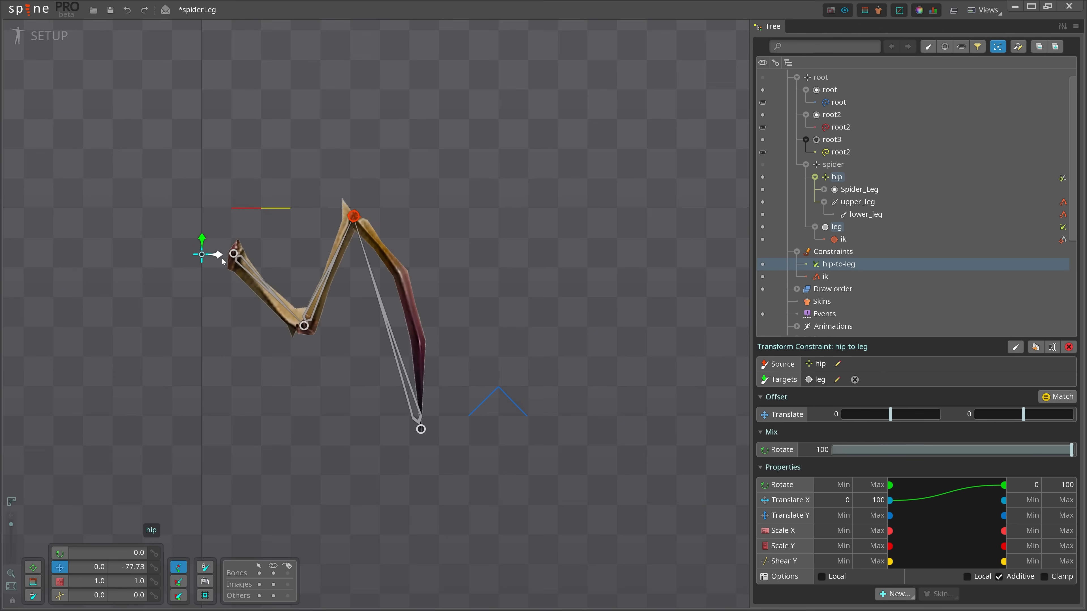
drag(222, 254, 205, 255)
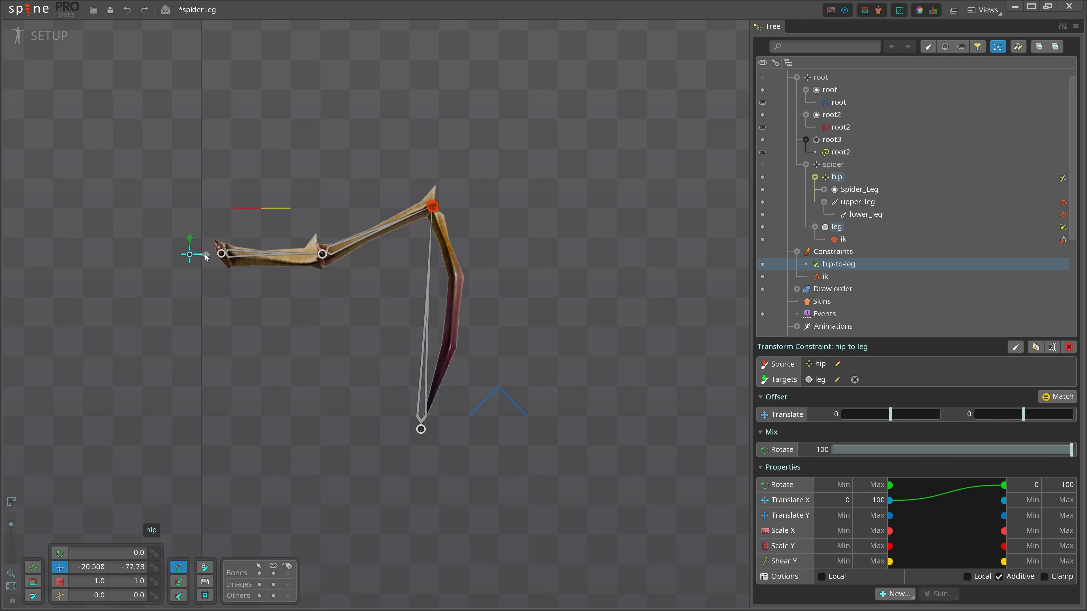
drag(189, 254, 204, 253)
text(10)
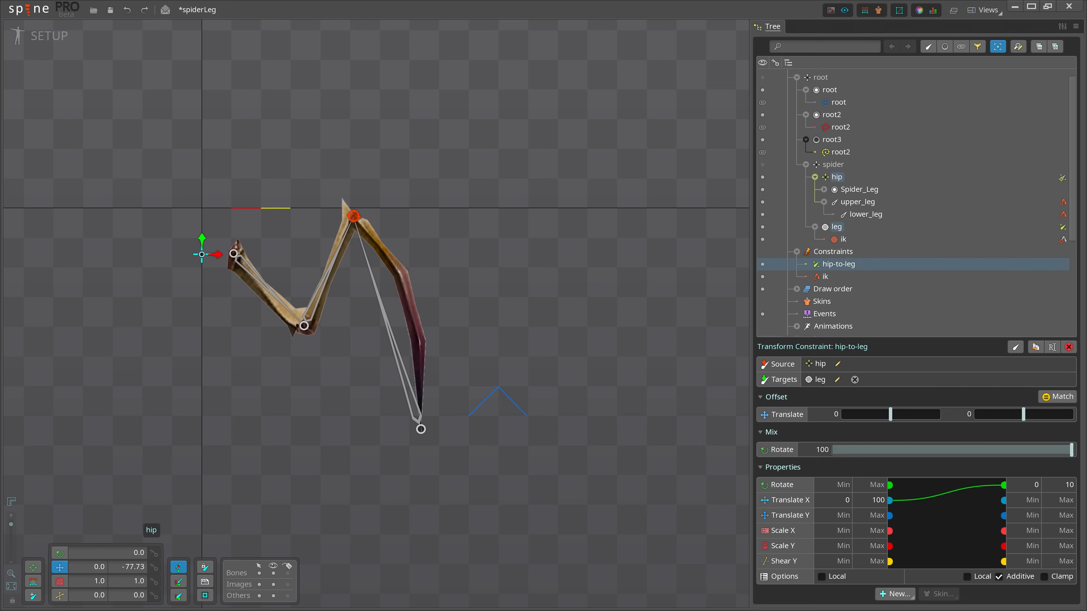
mouse_move(210, 263)
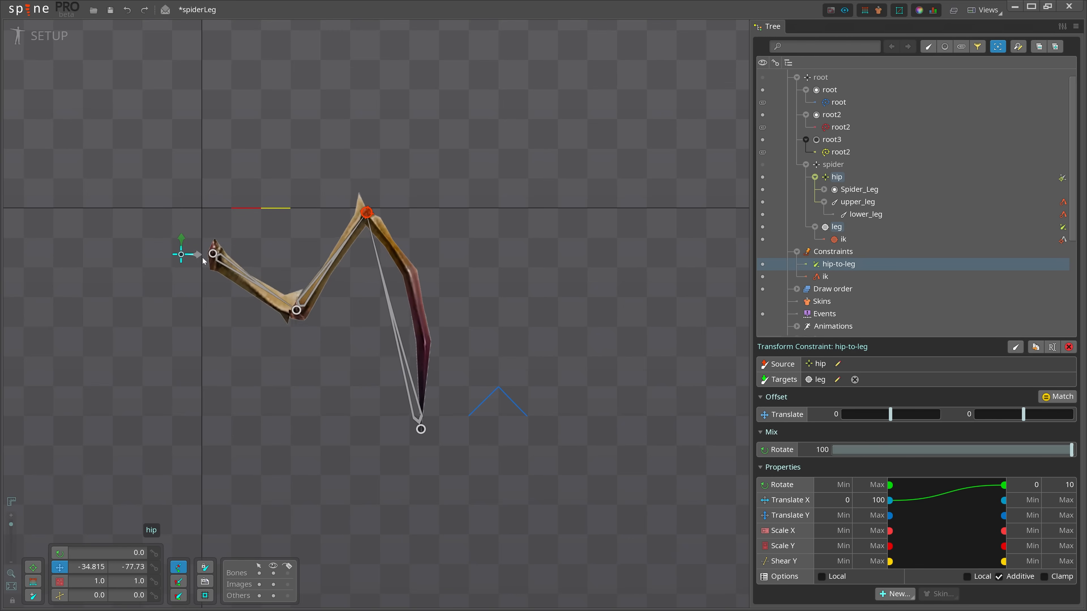
Slide the hip left and right to test the reversed 10-to-0 leg rotation mapping.
drag(180, 253, 191, 254)
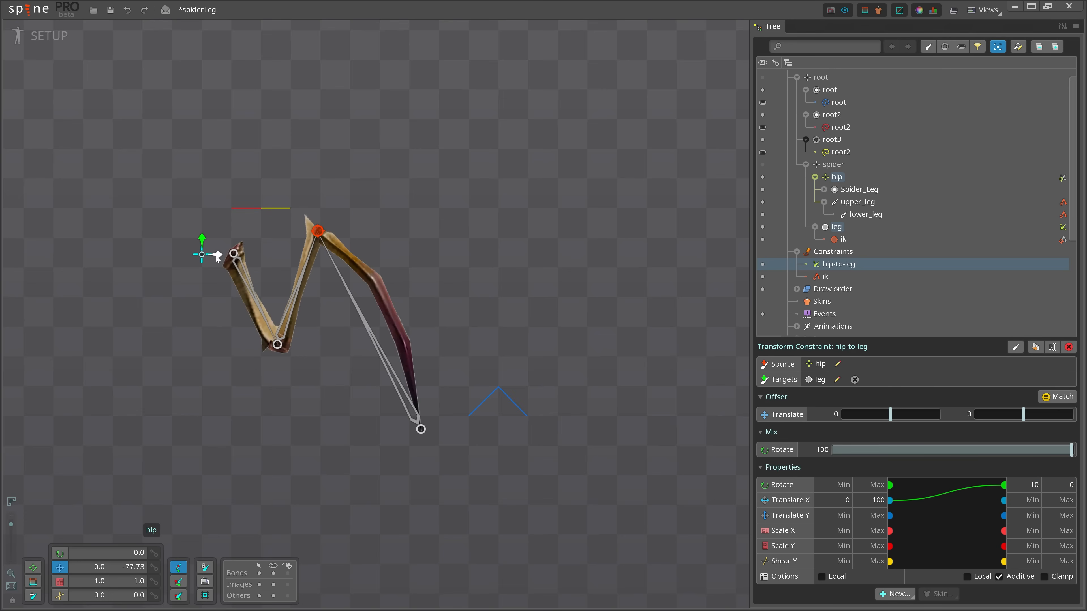
drag(201, 254, 244, 254)
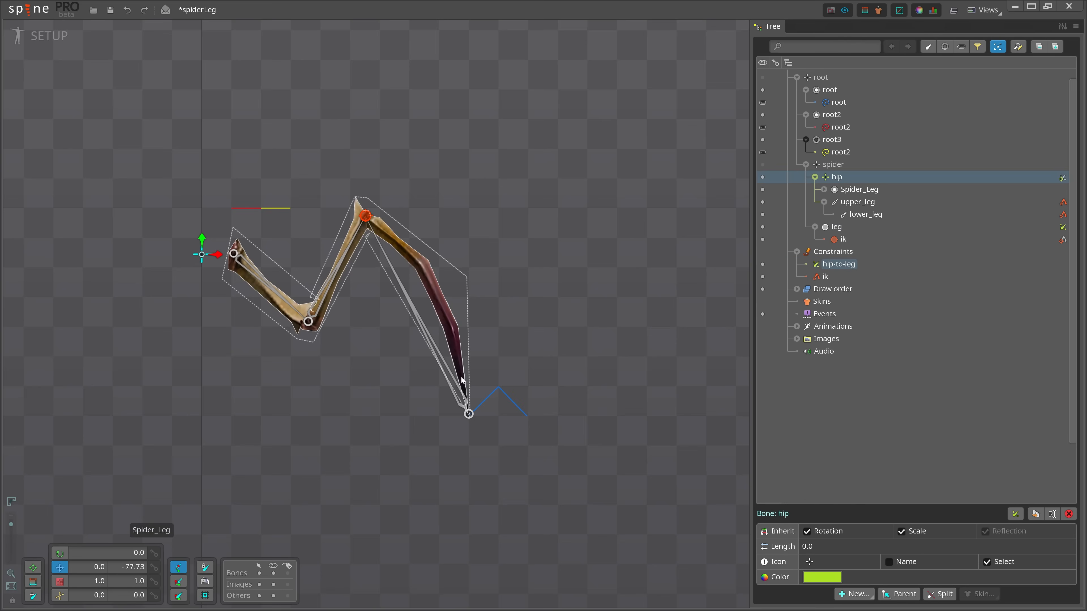
Create a second transform constraint, hip-to-leg1, from the hip to the leg bone.
click(853, 594)
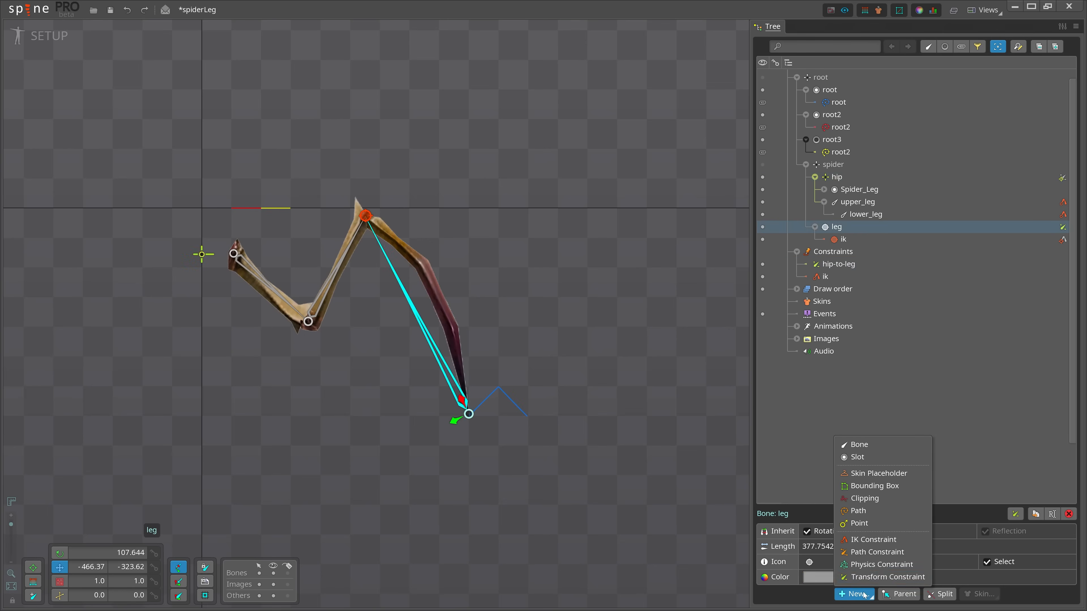
click(889, 577)
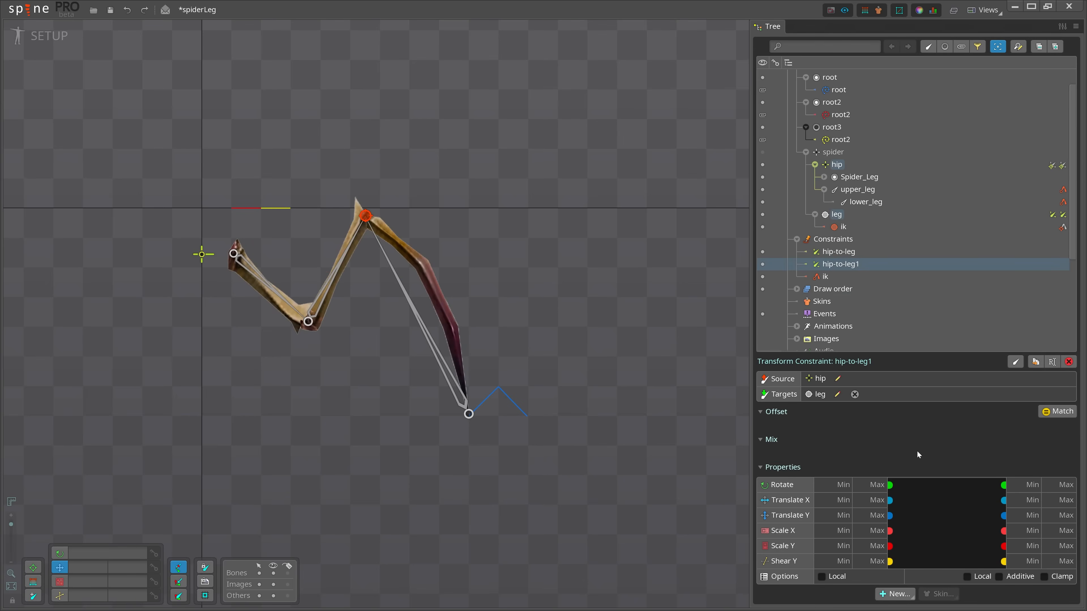
mouse_move(201, 258)
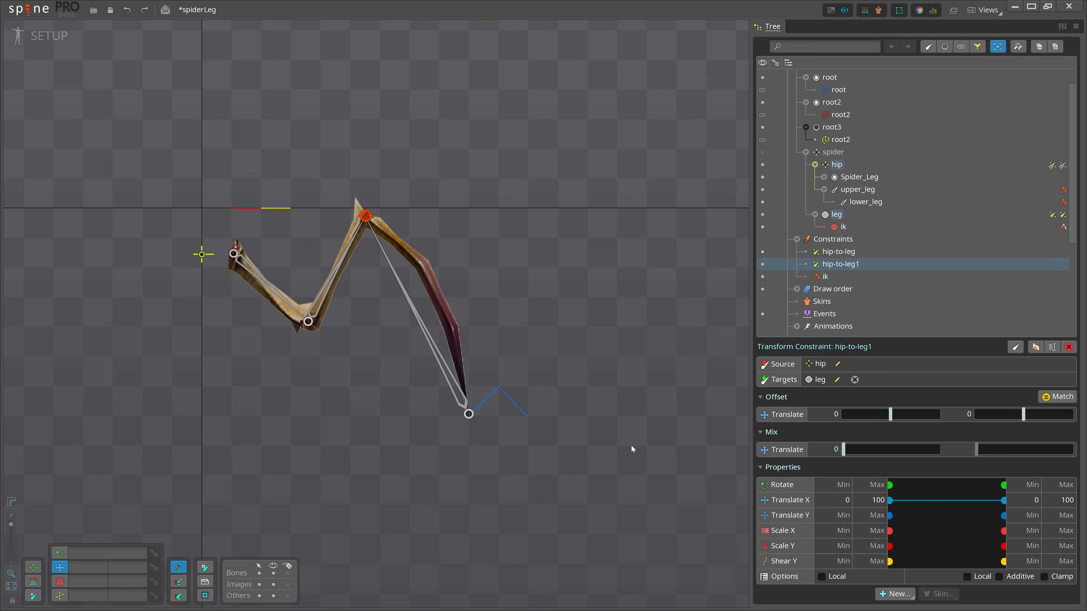
mouse_move(903, 477)
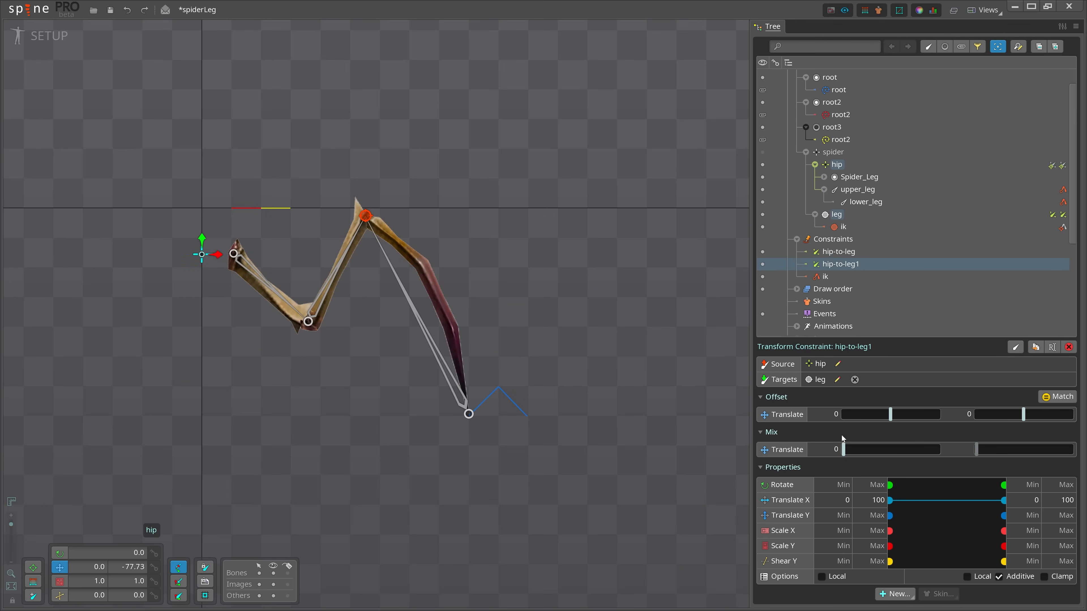
Set hip-to-leg1's Translate mix to 100 and slide the hip right and back, the leg shifting with it.
drag(842, 449, 863, 449)
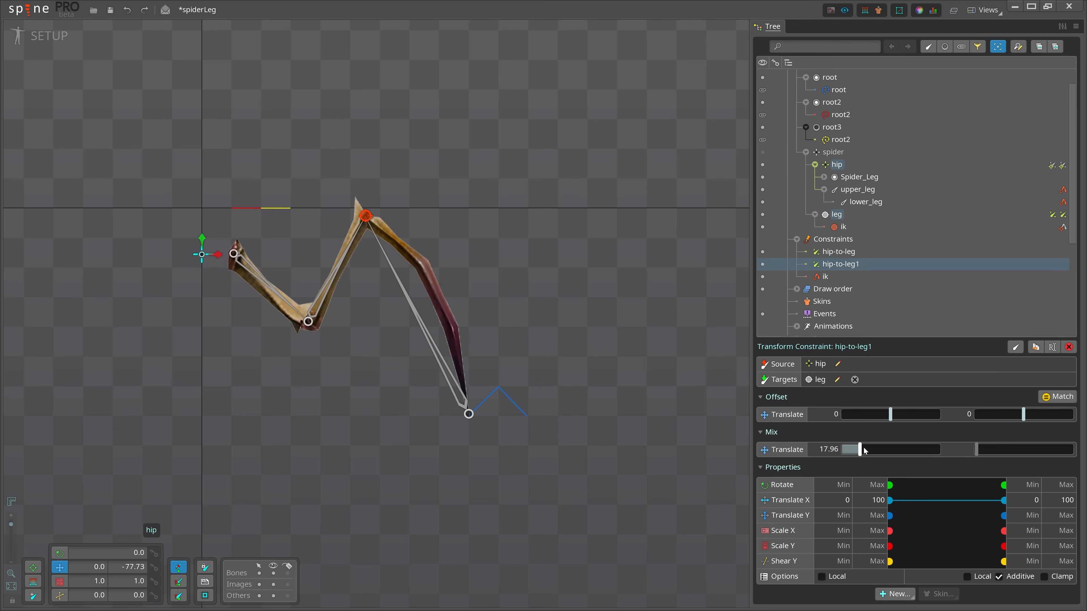
drag(860, 449, 943, 449)
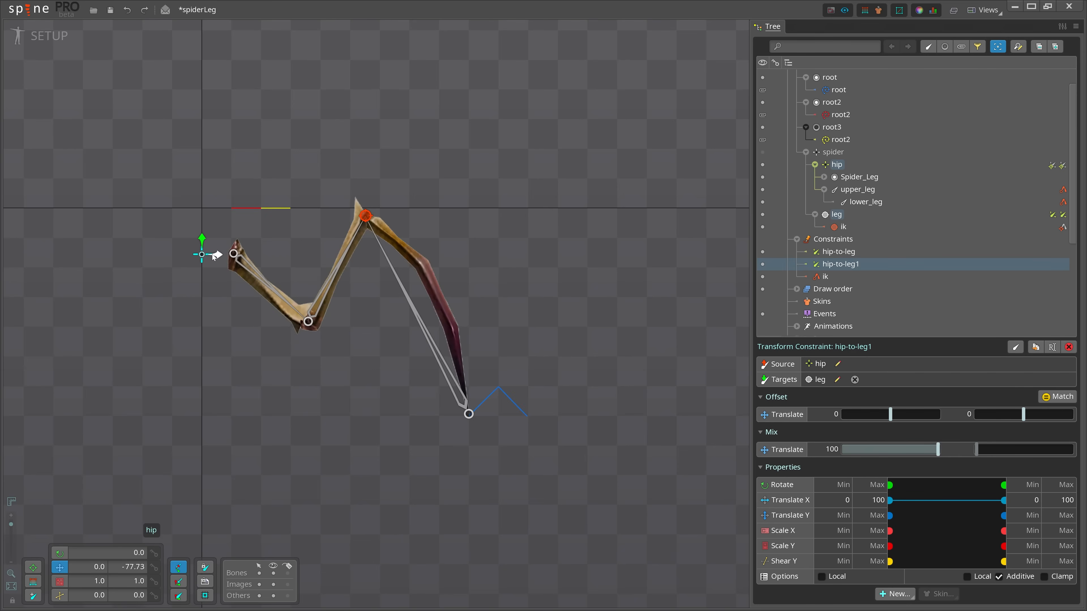
drag(201, 239, 358, 240)
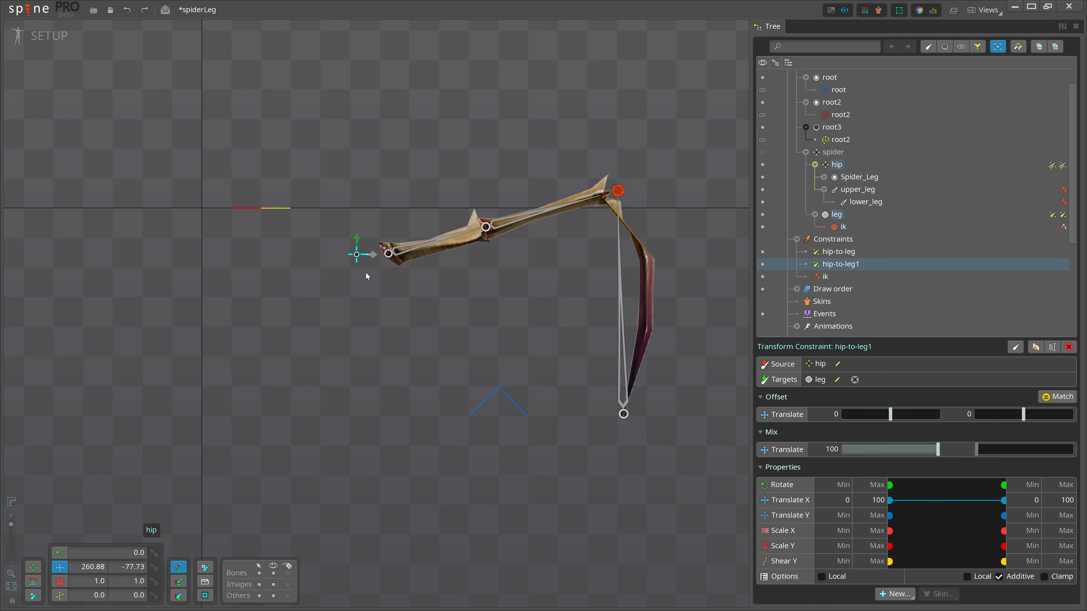
drag(357, 253, 251, 253)
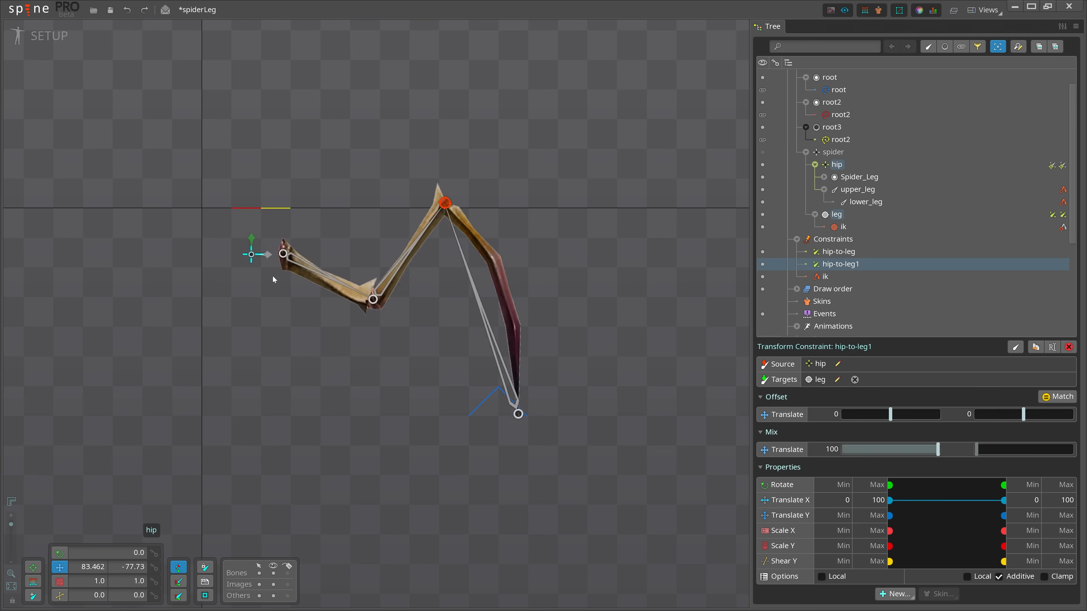
drag(283, 254, 202, 254)
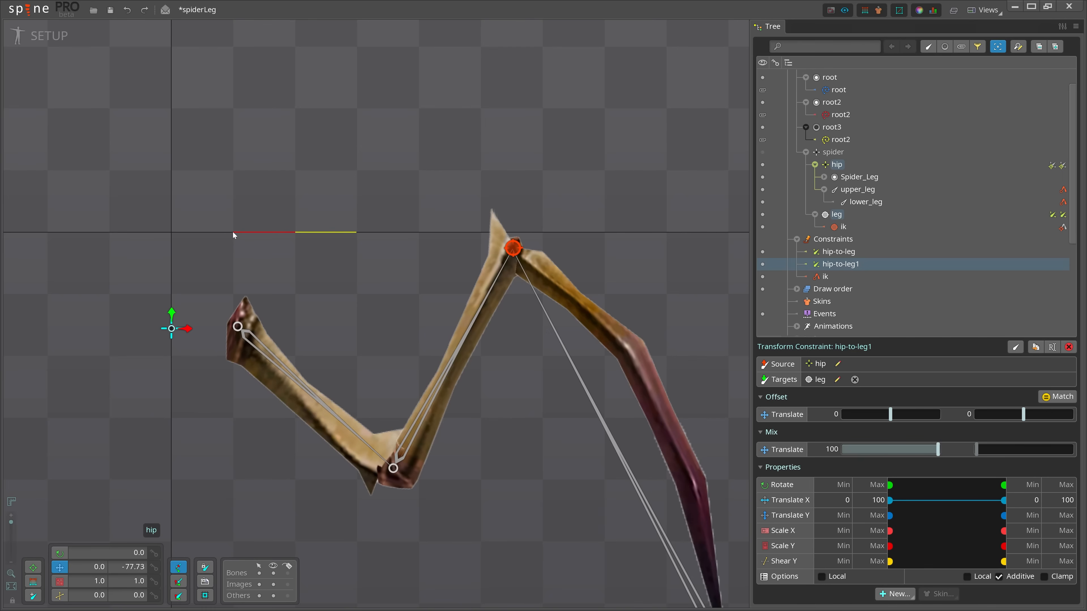
mouse_move(296, 238)
text(80)
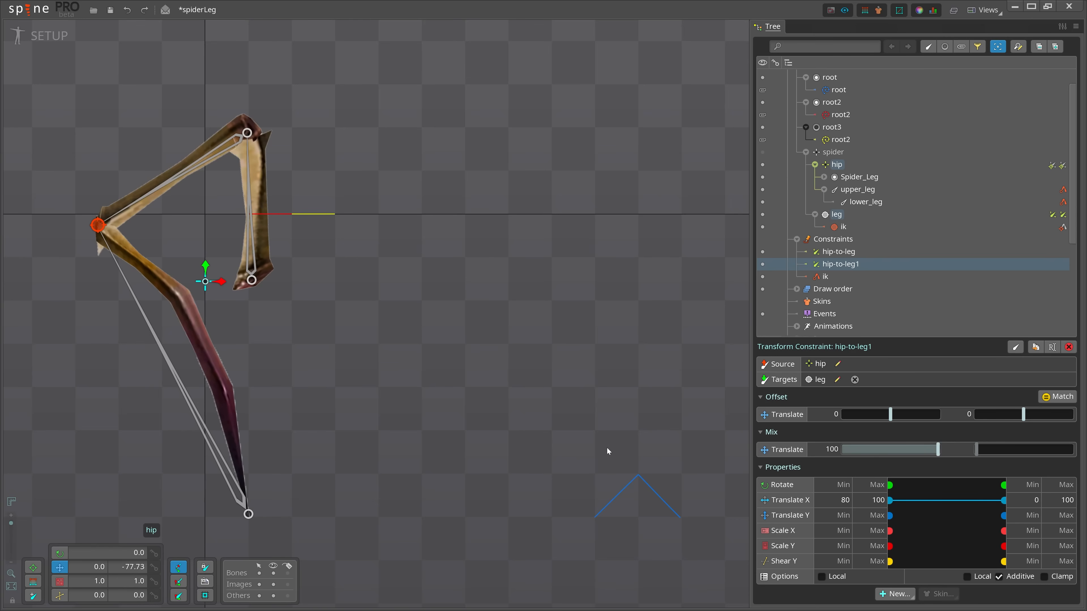
mouse_move(623, 443)
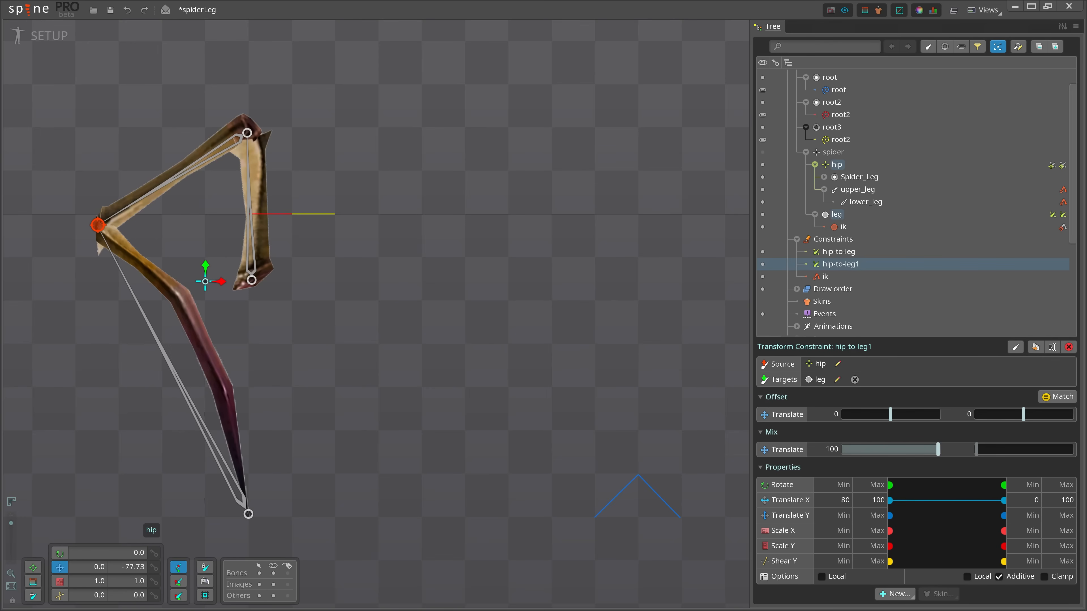
mouse_move(629, 514)
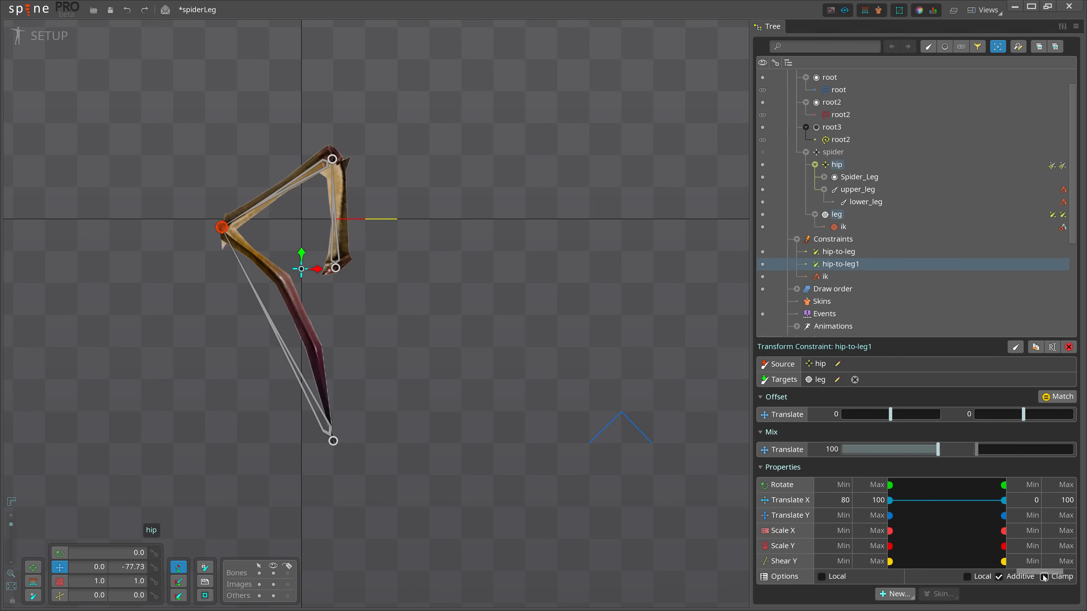
mouse_move(1043, 578)
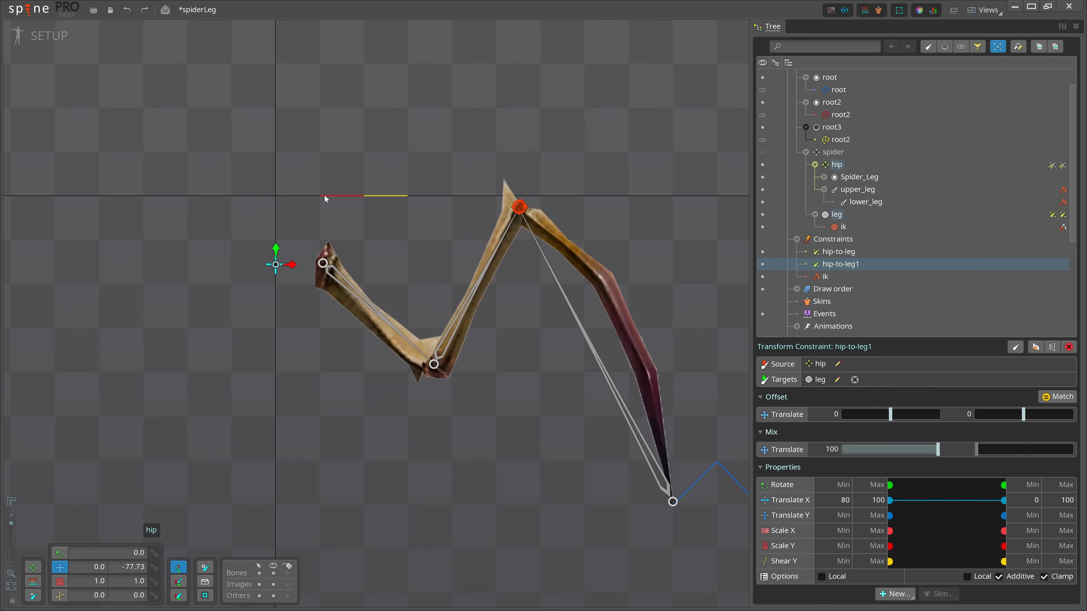
mouse_move(379, 362)
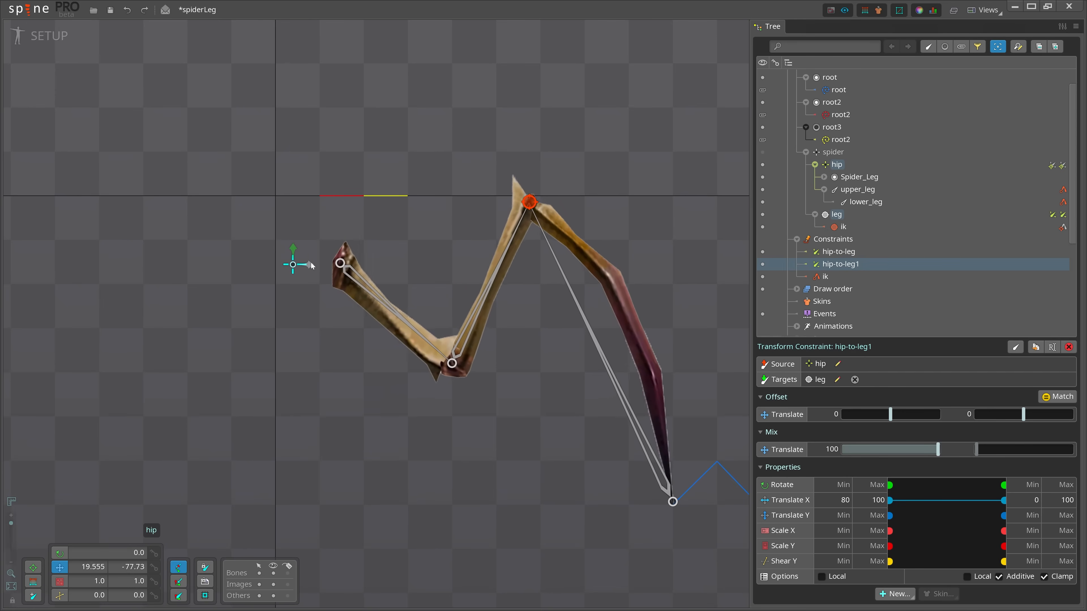
Slide the hip right to about 79 to confirm the clamped hip-to-leg1 keeps the leg in range.
drag(292, 264, 315, 264)
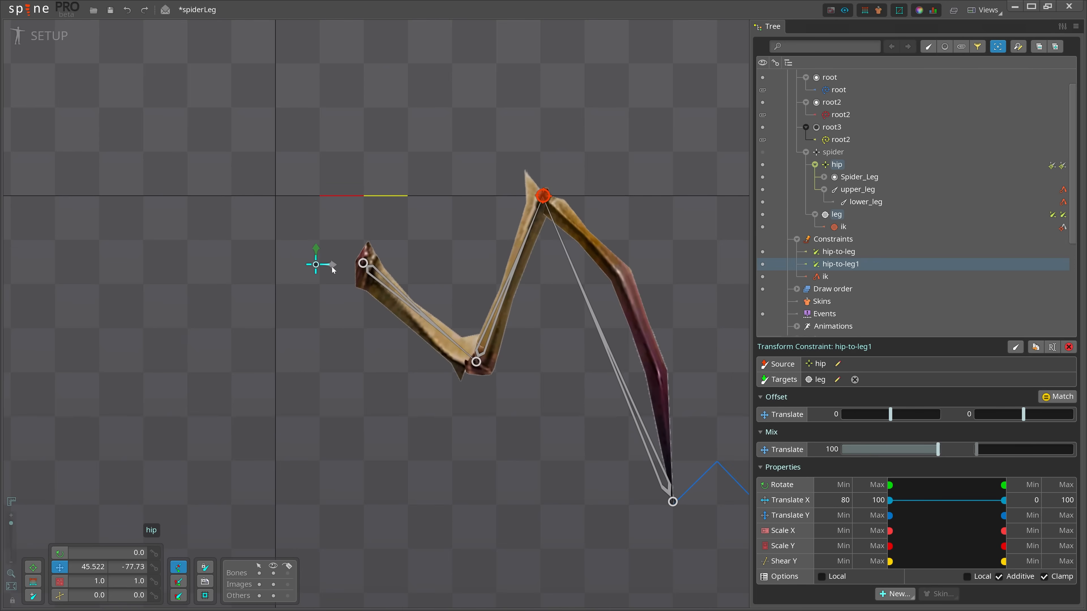
drag(316, 265, 345, 264)
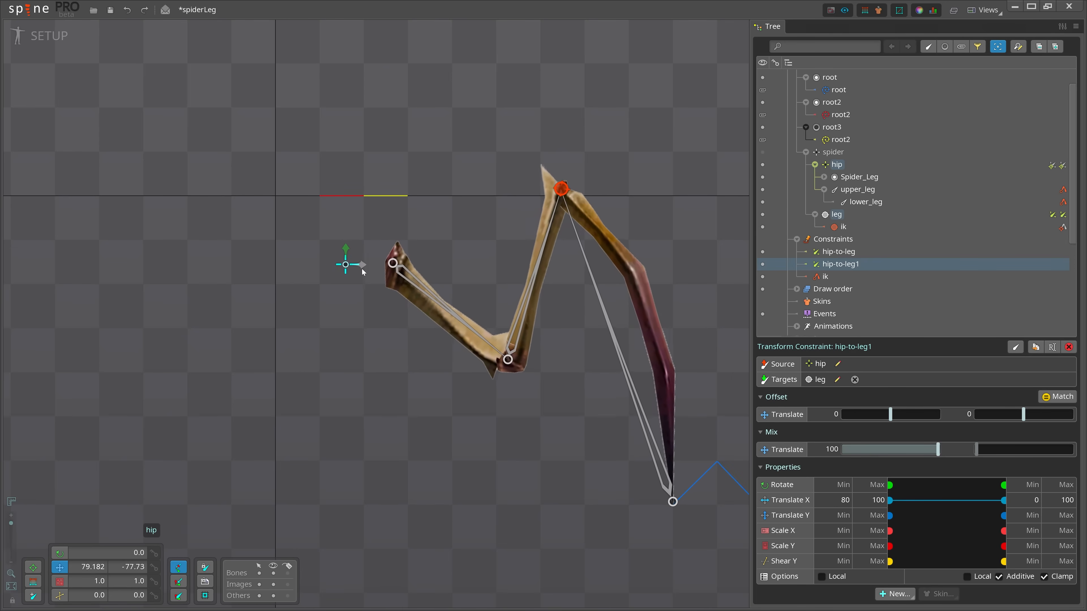
drag(344, 264, 351, 265)
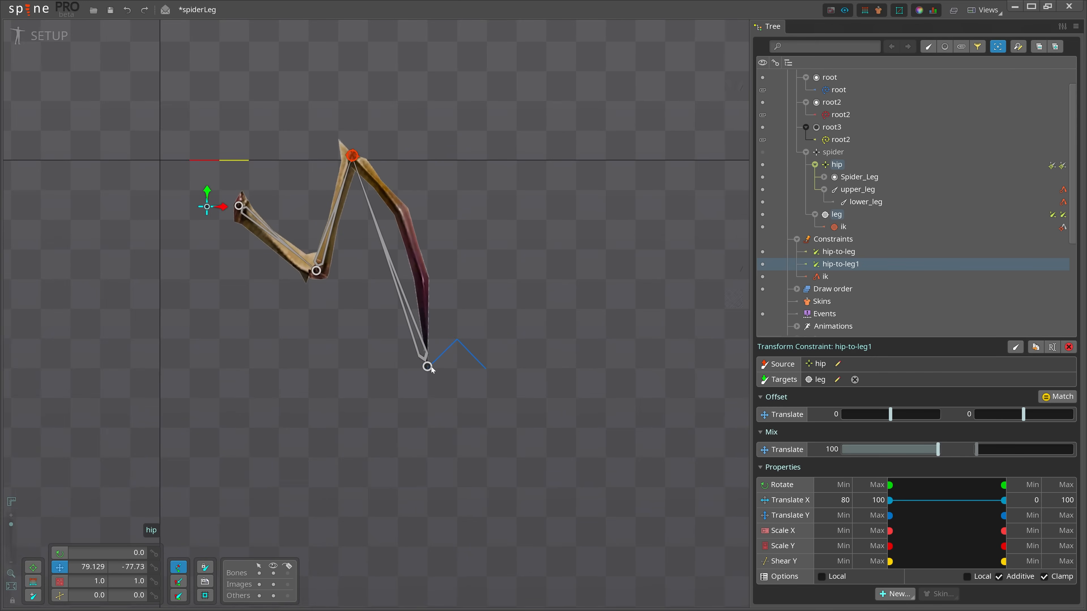
mouse_move(486, 370)
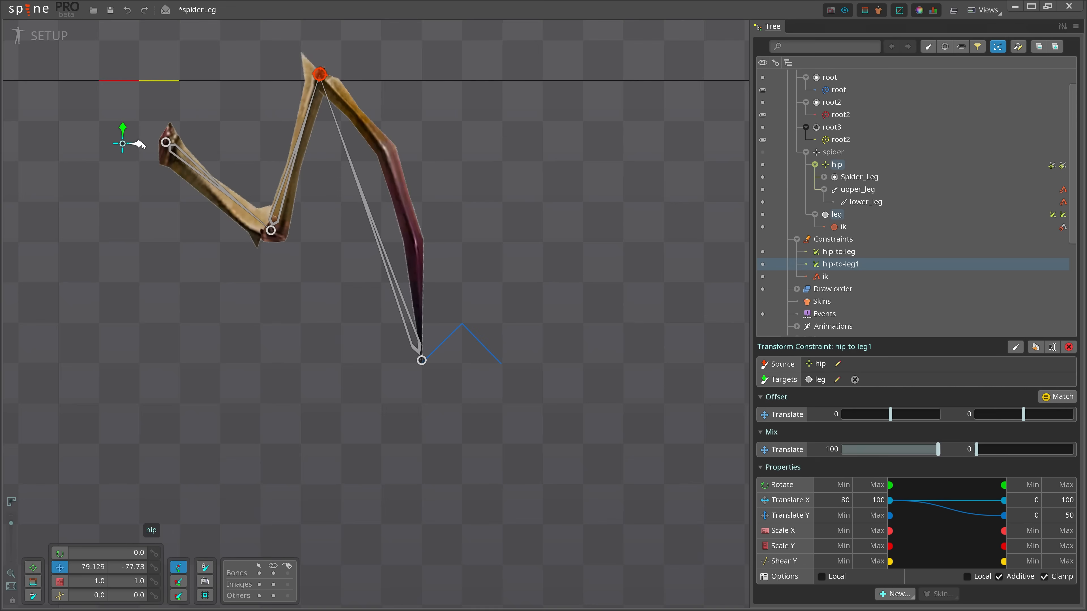
Raise the Translate Y mix to 100, cap Translate X target at 50, and slide the hip to test the step.
drag(977, 449, 1000, 449)
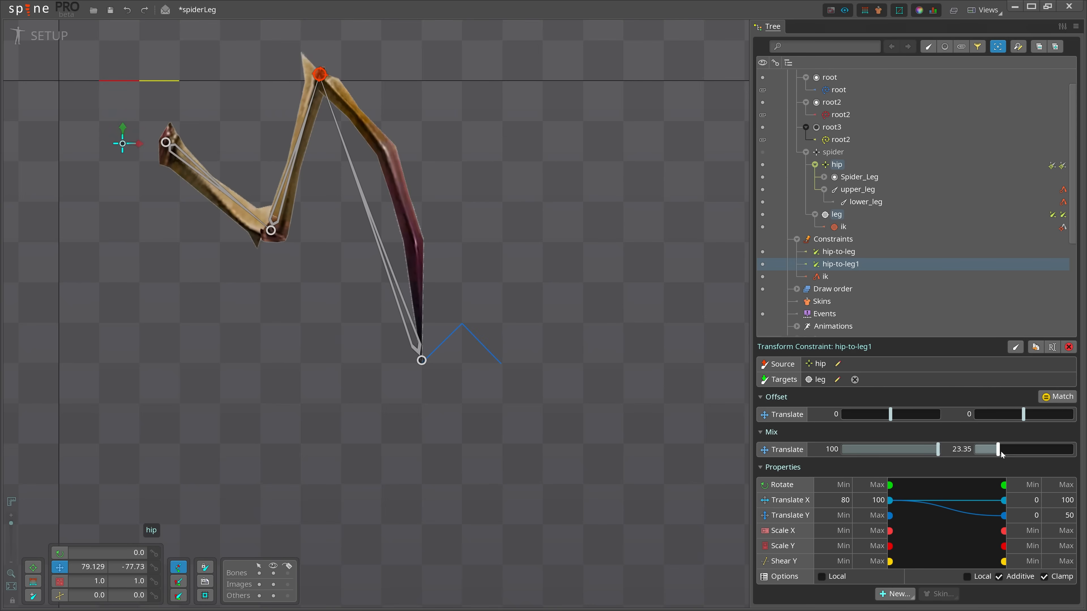
drag(995, 449, 1071, 449)
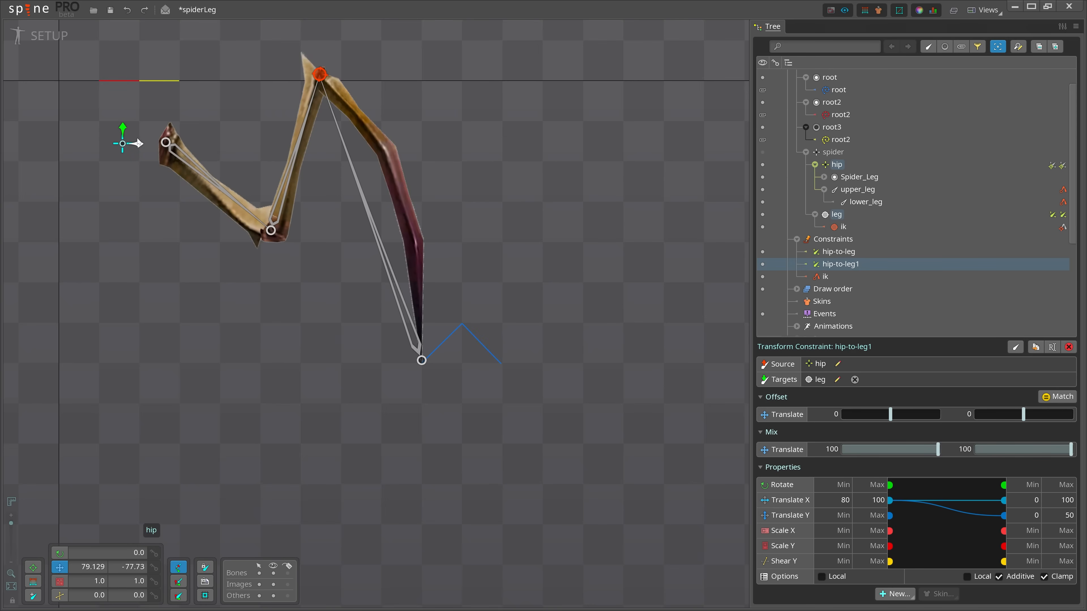
drag(138, 142, 136, 151)
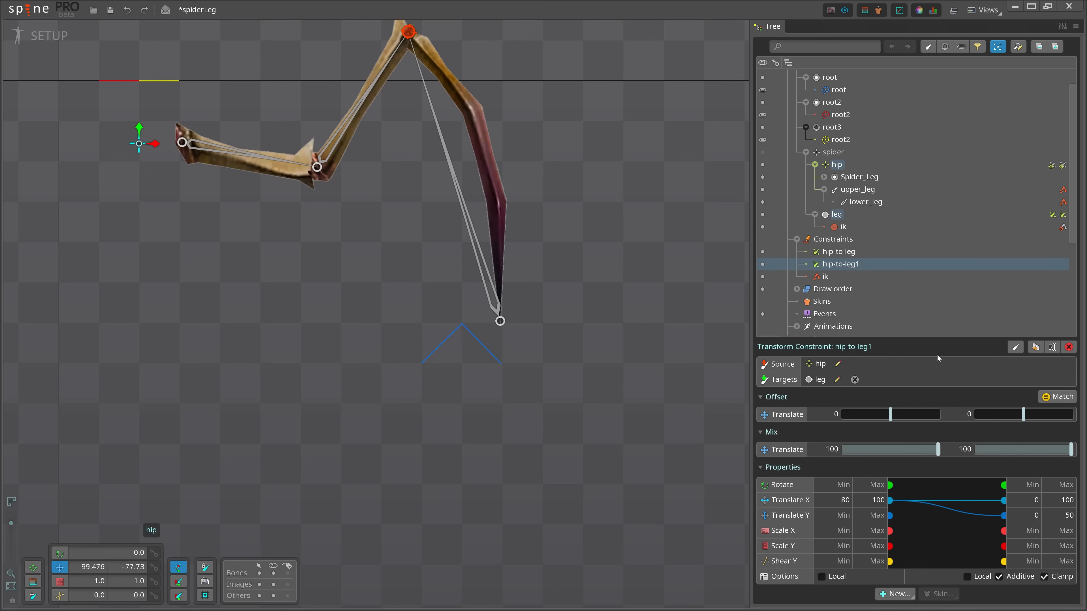
click(1030, 501)
text(50)
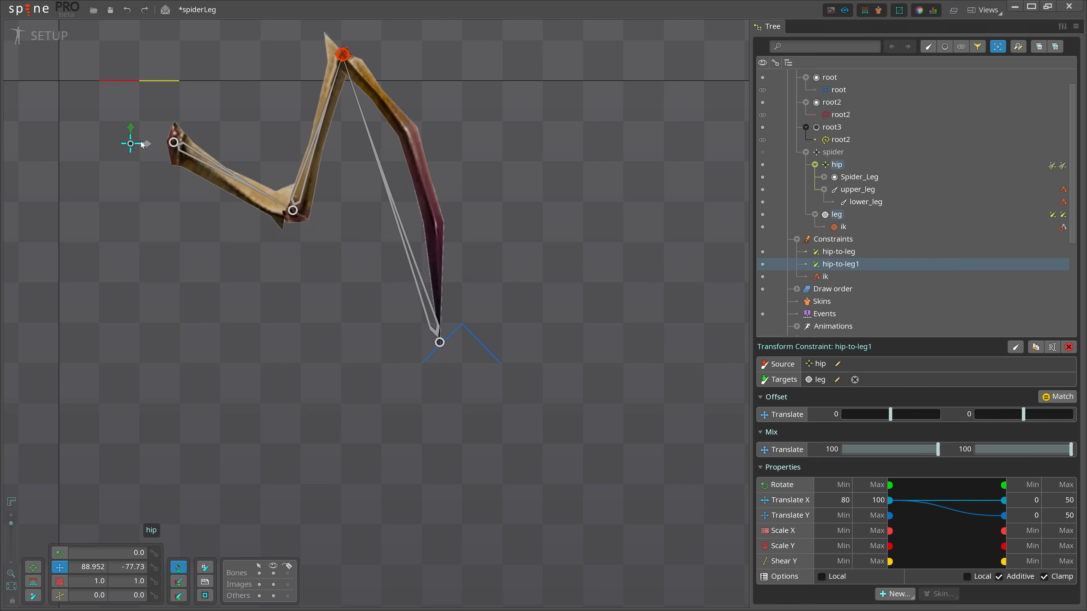
drag(129, 143, 141, 143)
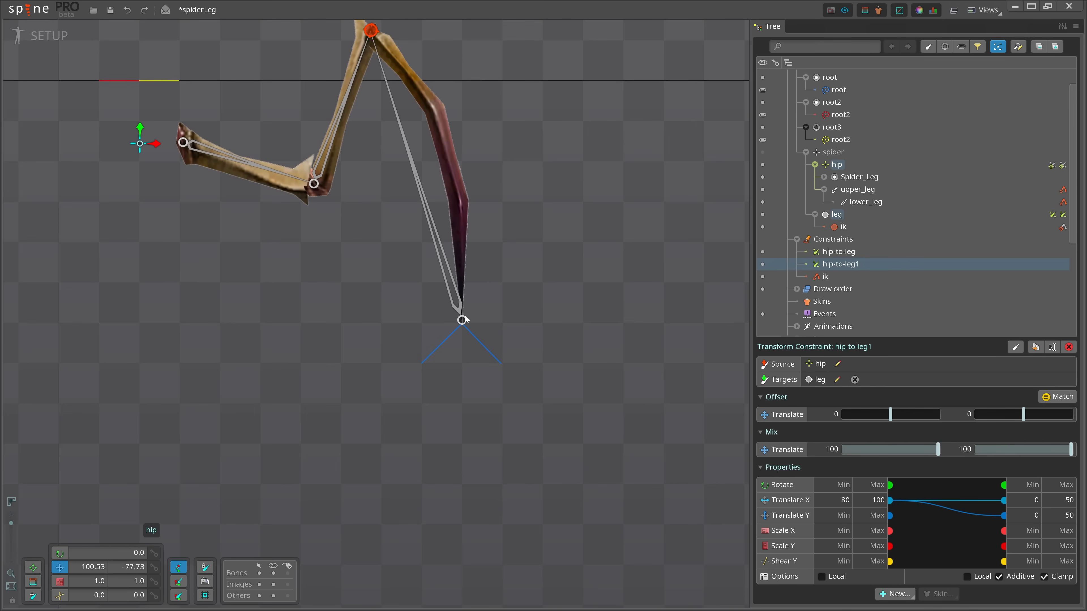
mouse_move(477, 322)
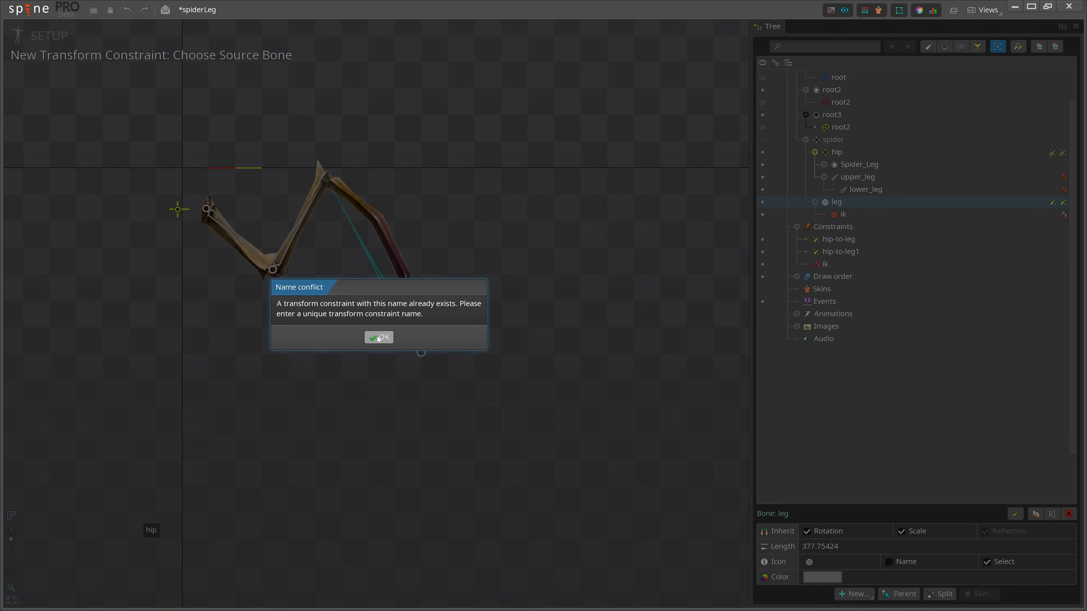
Dismiss the duplicate-name warning and confirm the new constraint as hip-to-leg3.
click(379, 337)
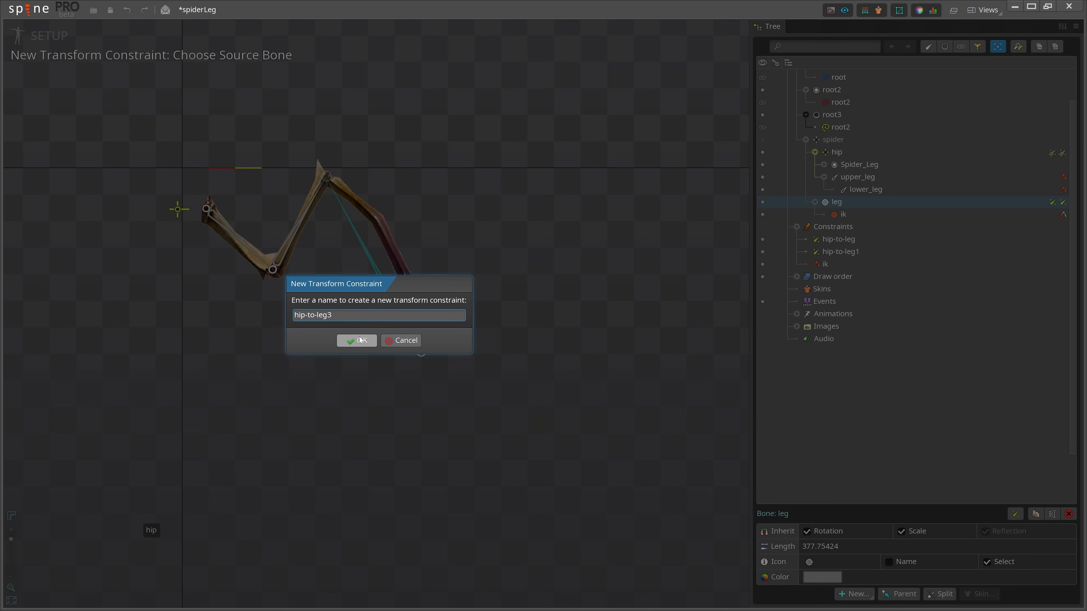
click(357, 340)
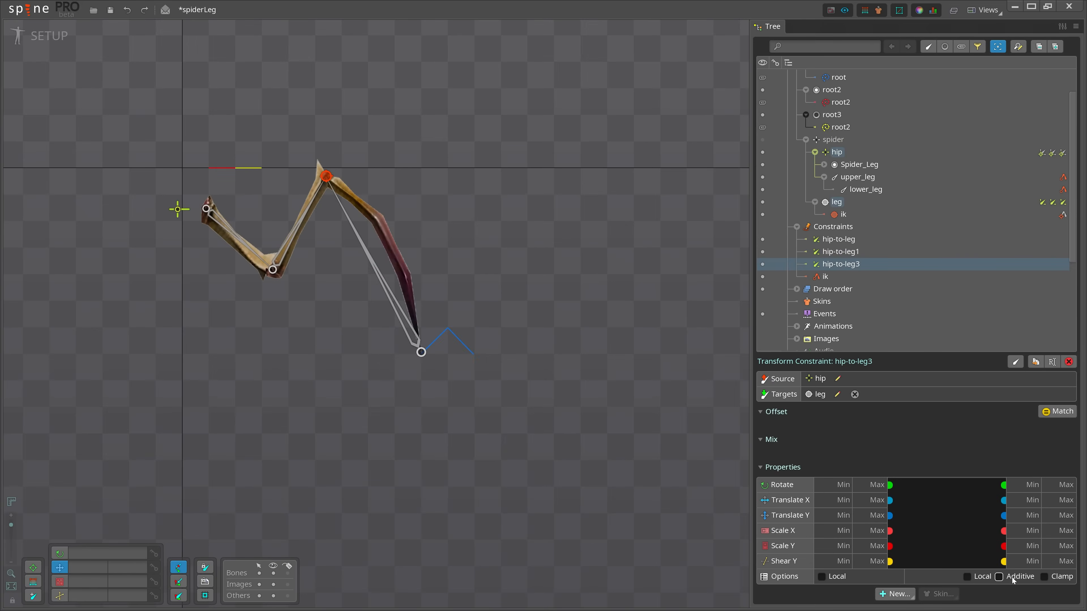
Make hip-to-leg3 additive, map hip X onto leg X 50–100 and leg Y 50–0, translate mix 100.
click(998, 576)
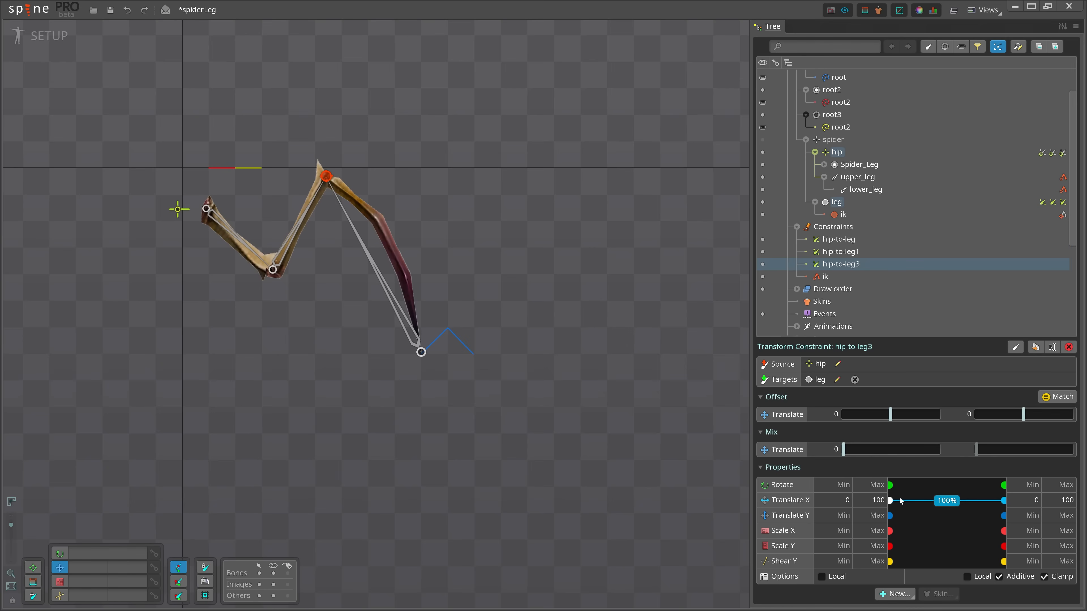
drag(899, 501, 1002, 517)
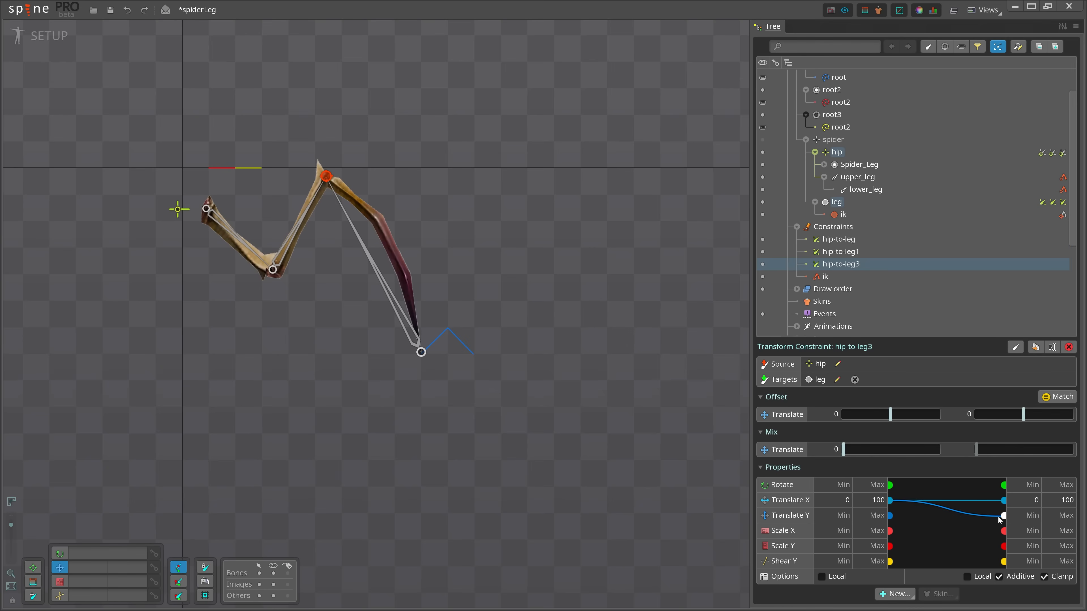
drag(999, 515, 1002, 504)
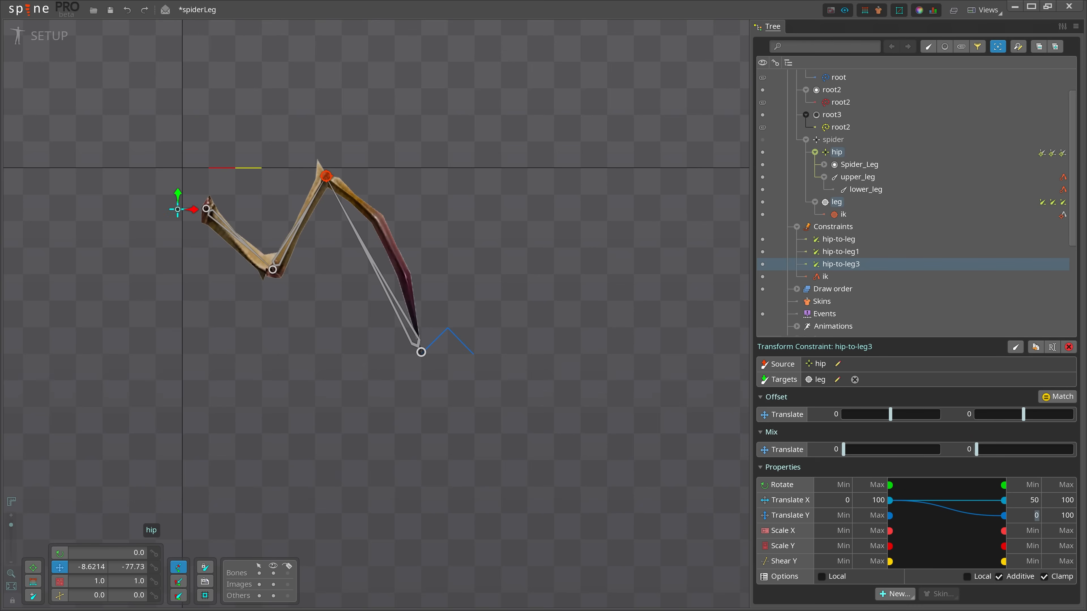
text(500)
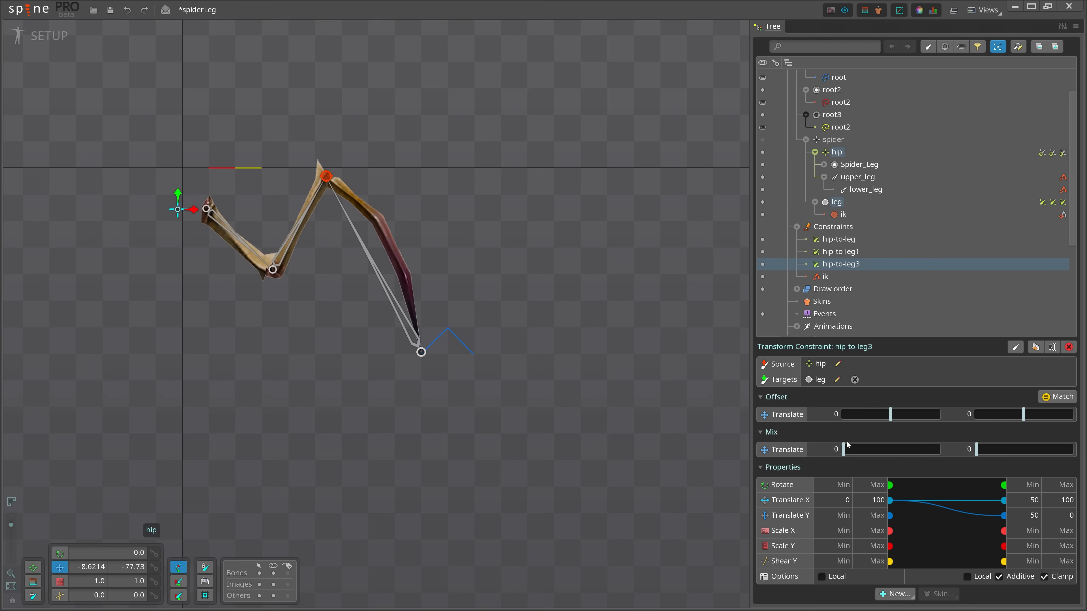
drag(853, 449, 939, 449)
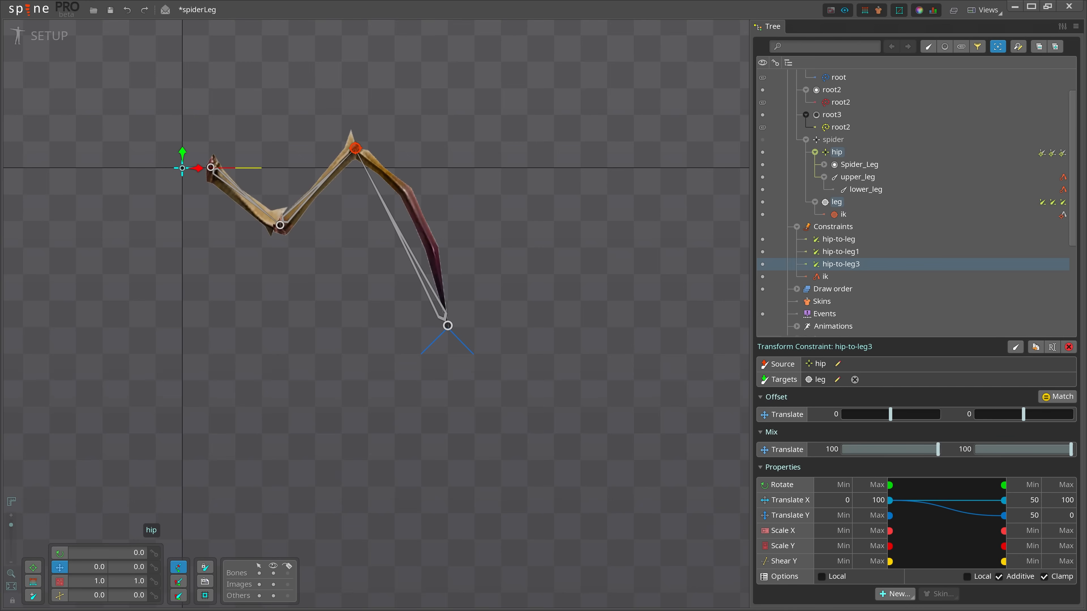
click(840, 252)
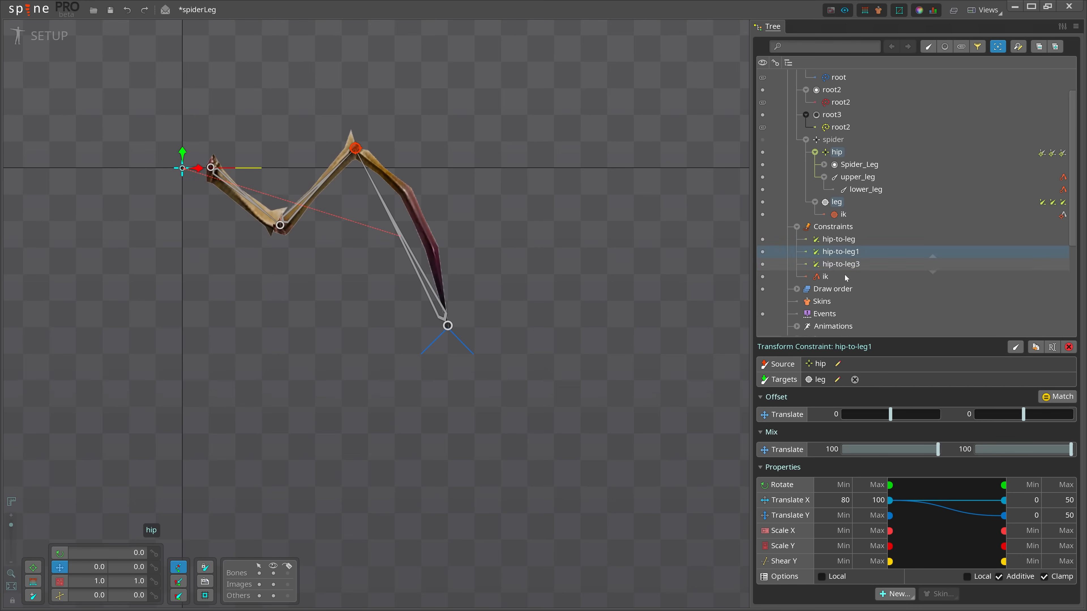
mouse_move(844, 265)
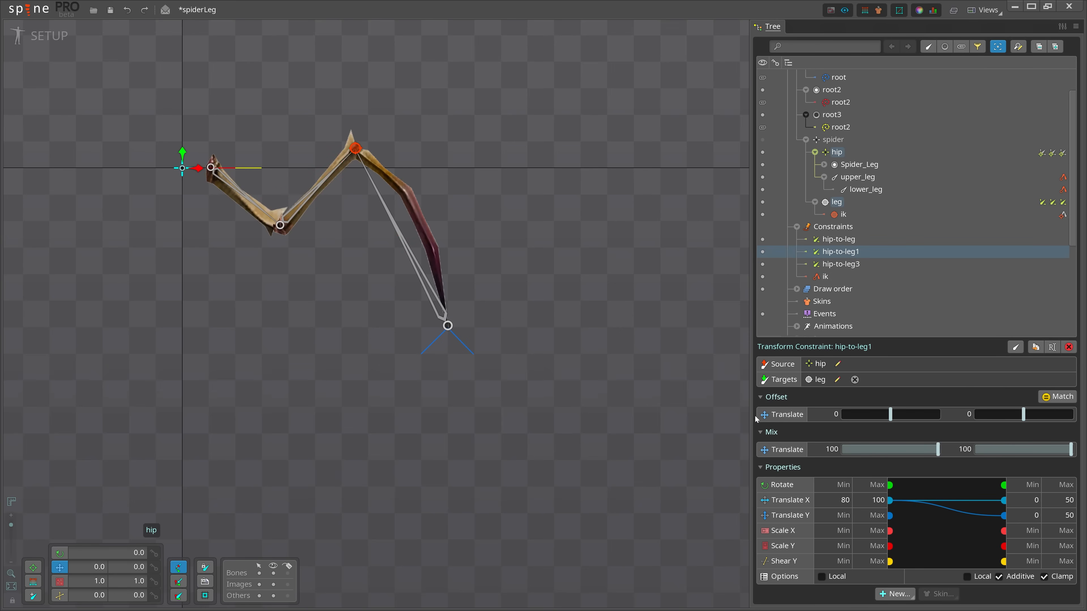
Limit hip-to-leg3's source hip X range to 100–120 and slide the hip to test the leg.
click(840, 264)
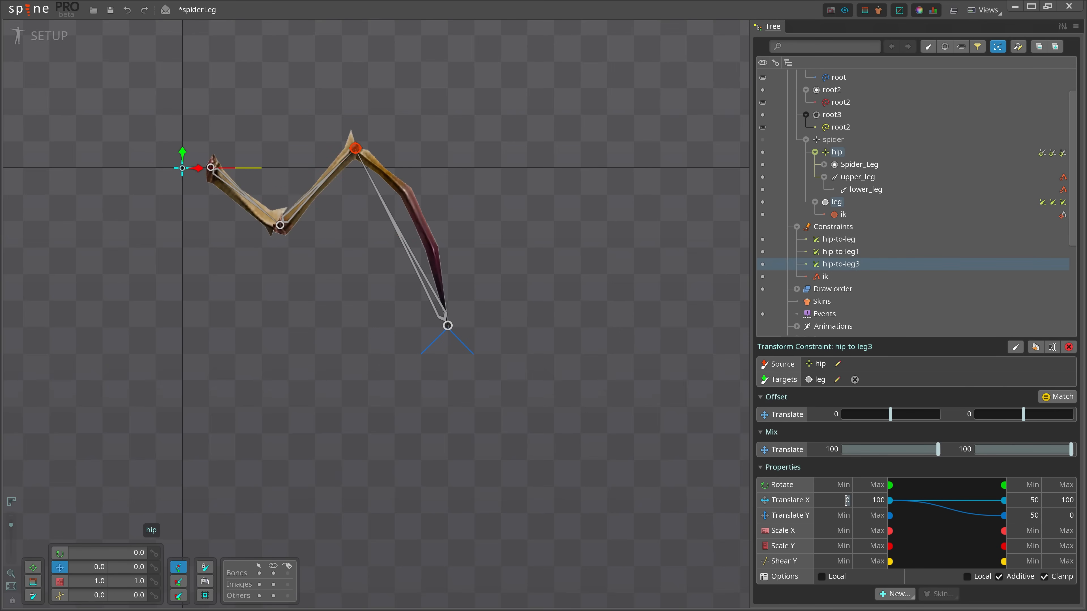
text(200)
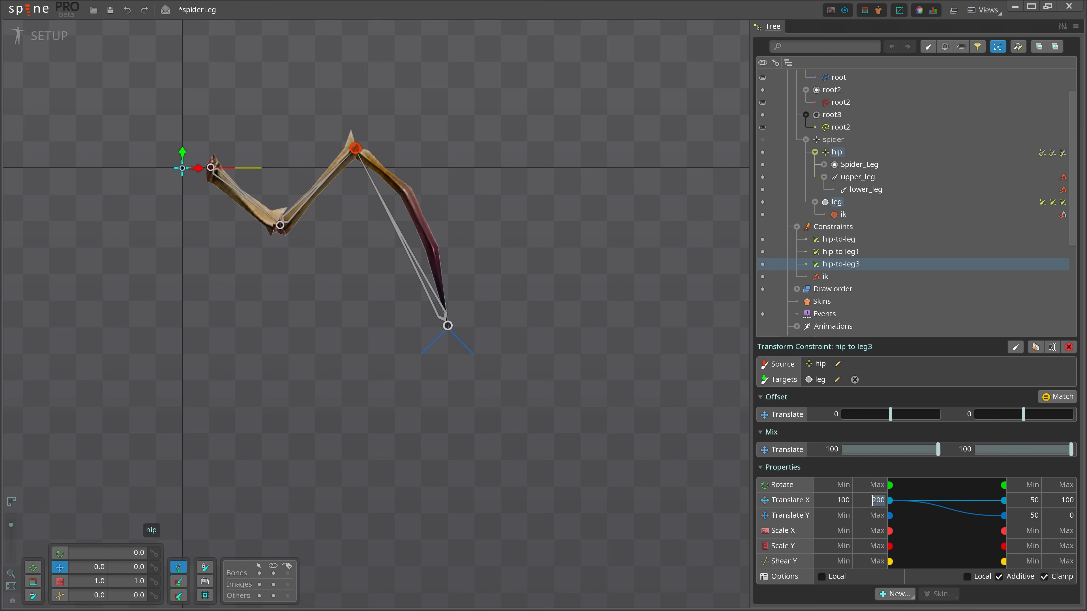
text(120)
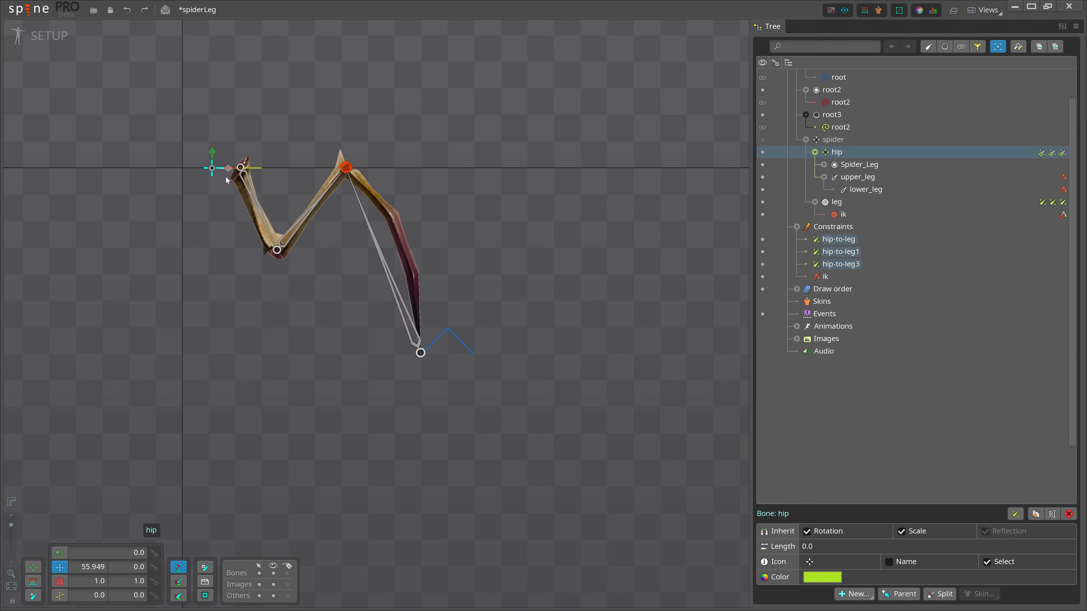
drag(240, 167, 268, 167)
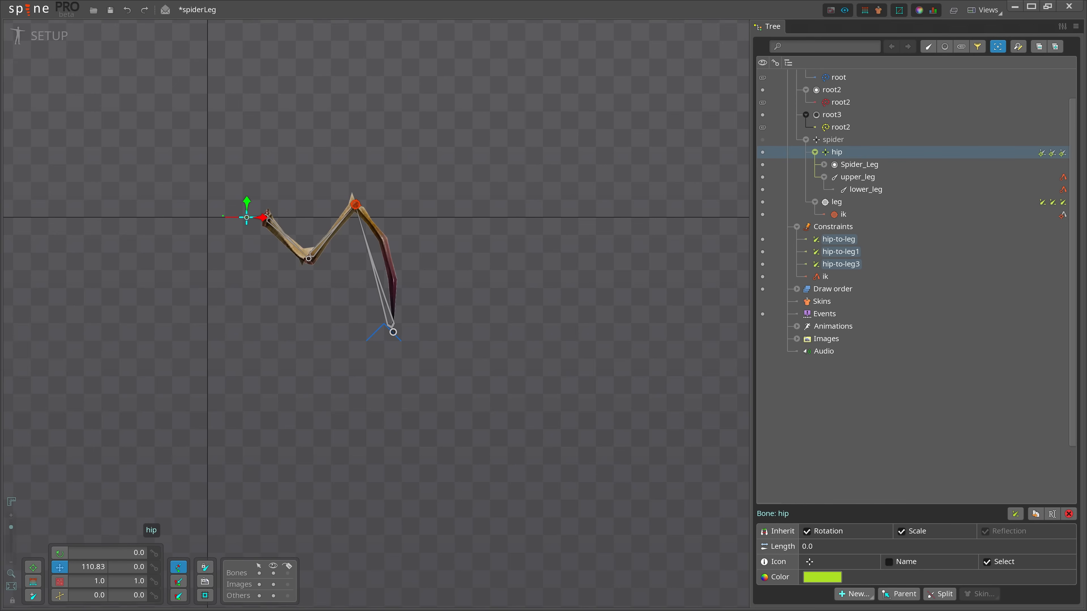
Select hip-to-leg1 and slide the hip further to check the leg steps outward.
click(841, 252)
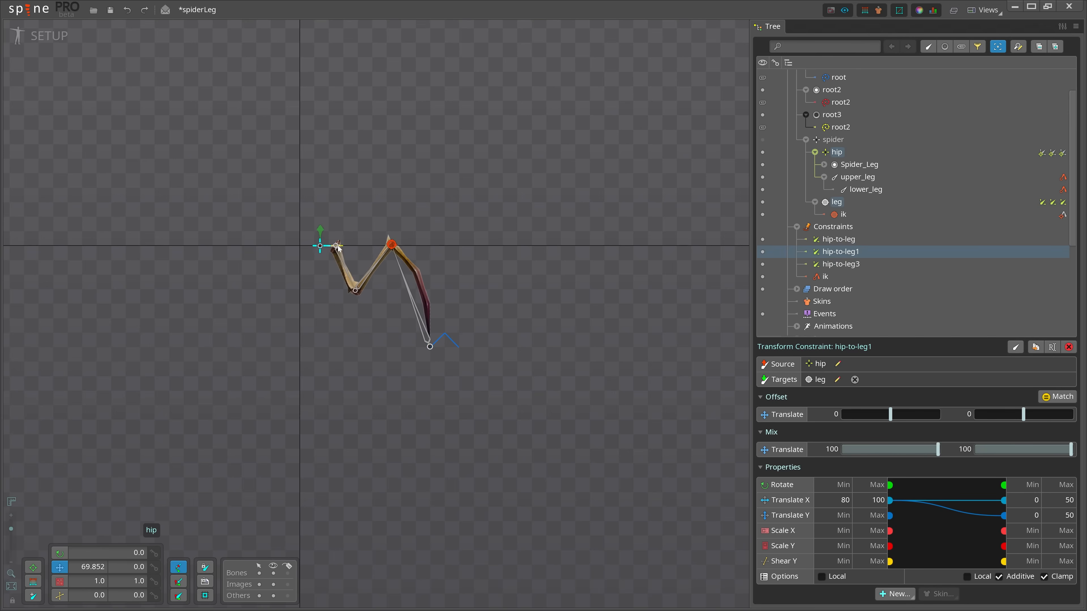
drag(336, 246, 236, 245)
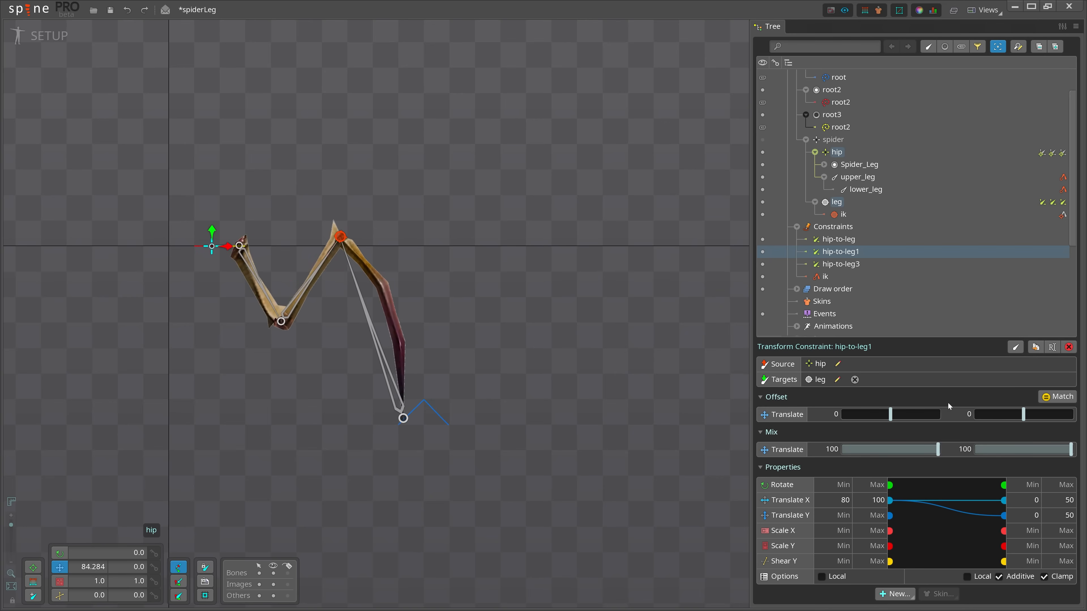
mouse_move(994, 362)
text(100)
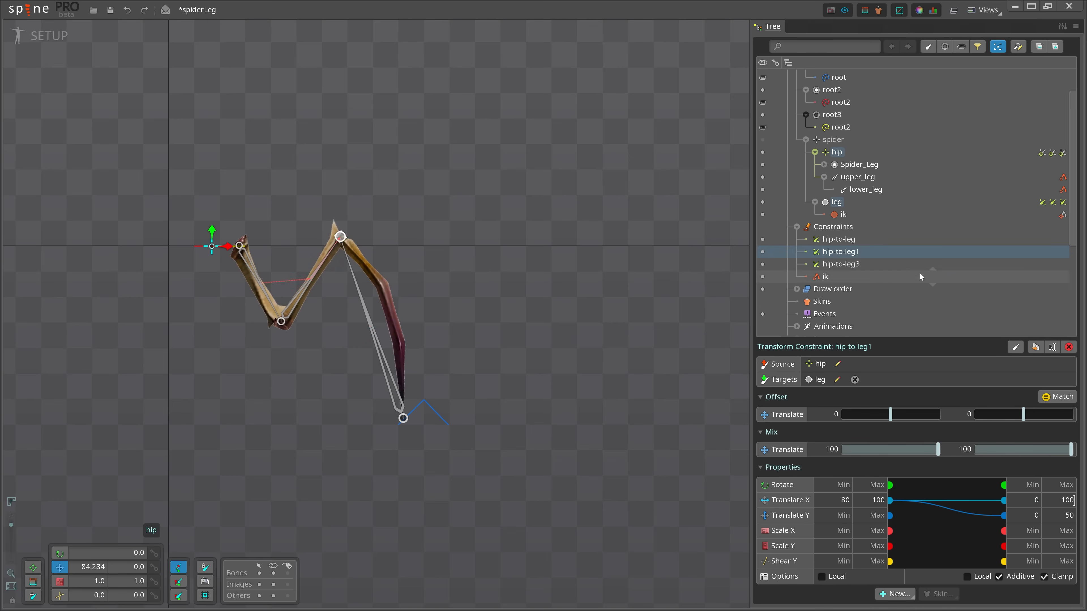
Set hip-to-leg3's target X to 100–200, then return to hip-to-leg1 for rotation mapping.
click(841, 264)
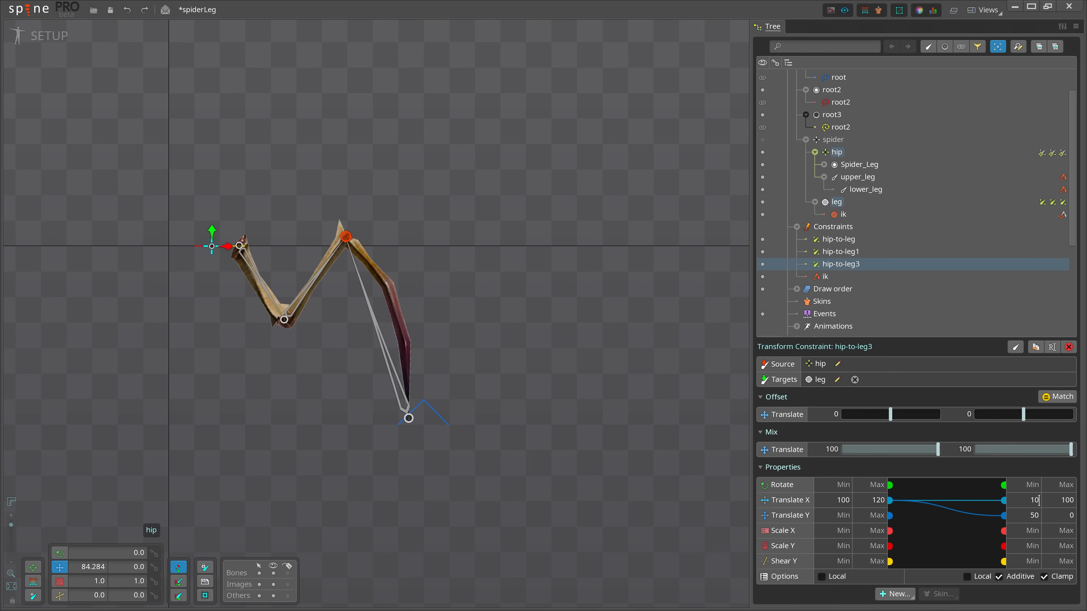
text(200)
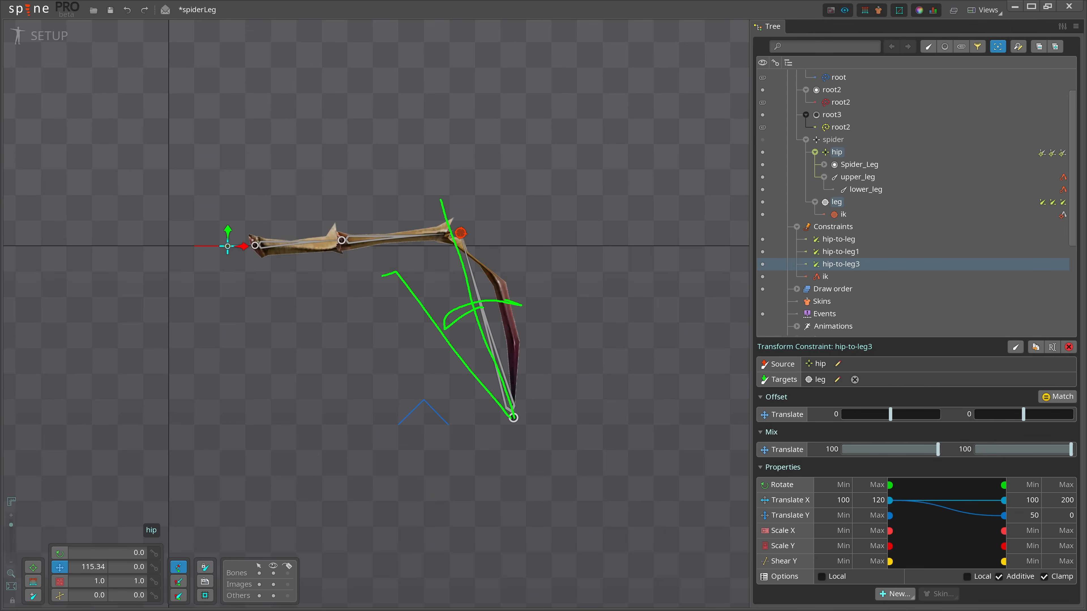
click(837, 251)
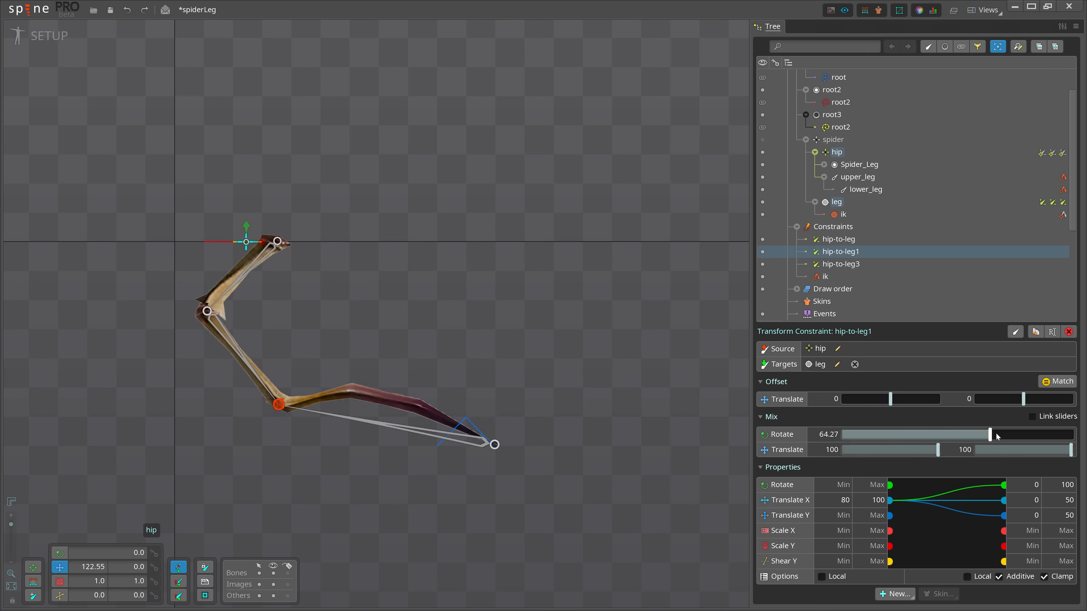
Raise hip-to-leg1's rotate mix to 100, cap leg rotation at 5 degrees, and slide the hip to test.
drag(988, 434, 1071, 434)
text(15)
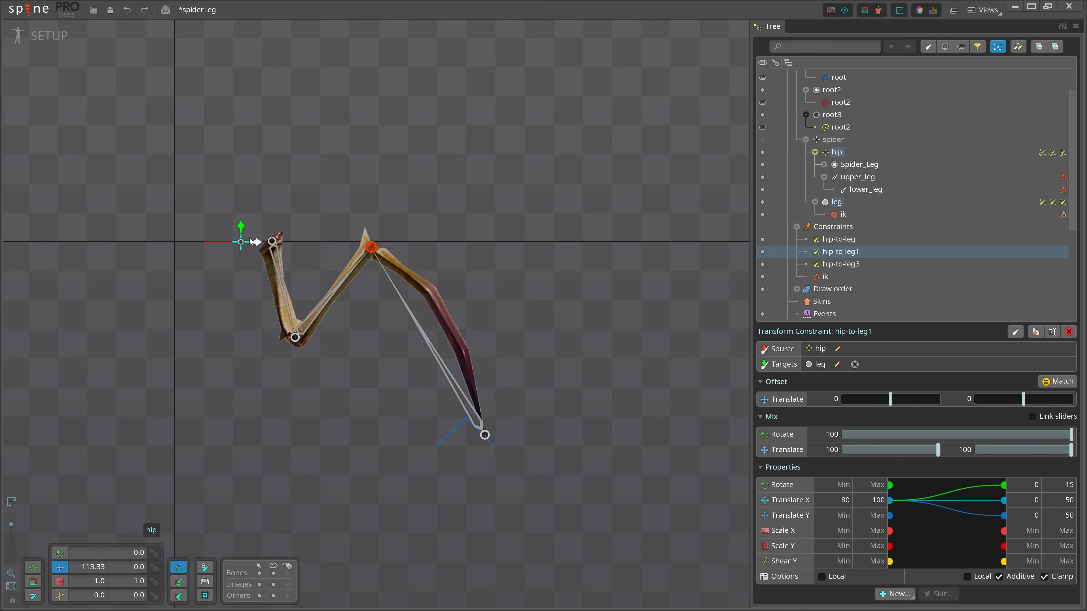
drag(271, 242, 256, 244)
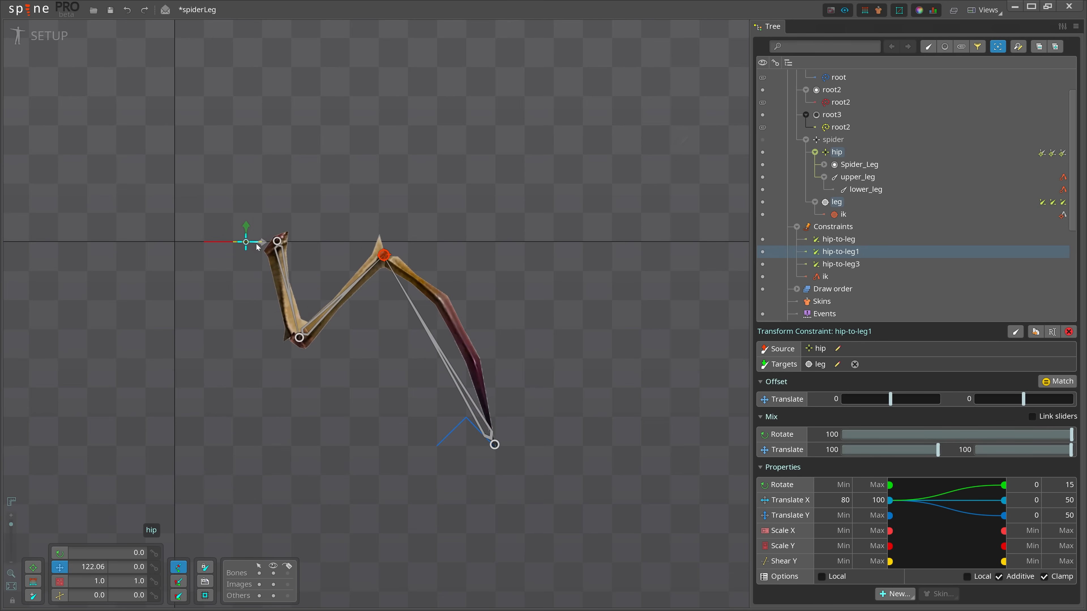
drag(984, 485, 996, 494)
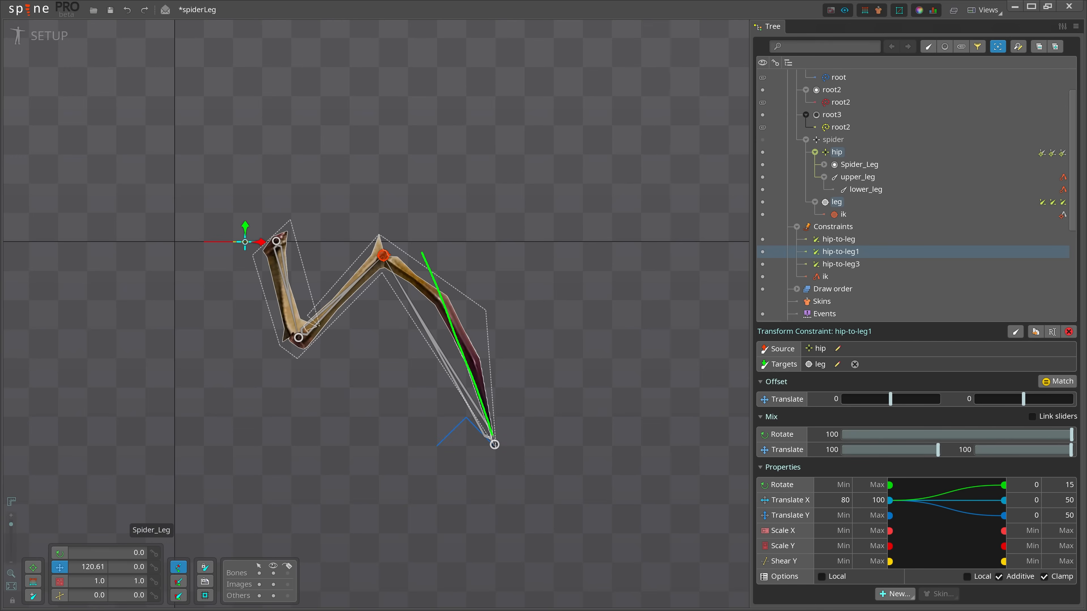
drag(1006, 485, 1006, 485)
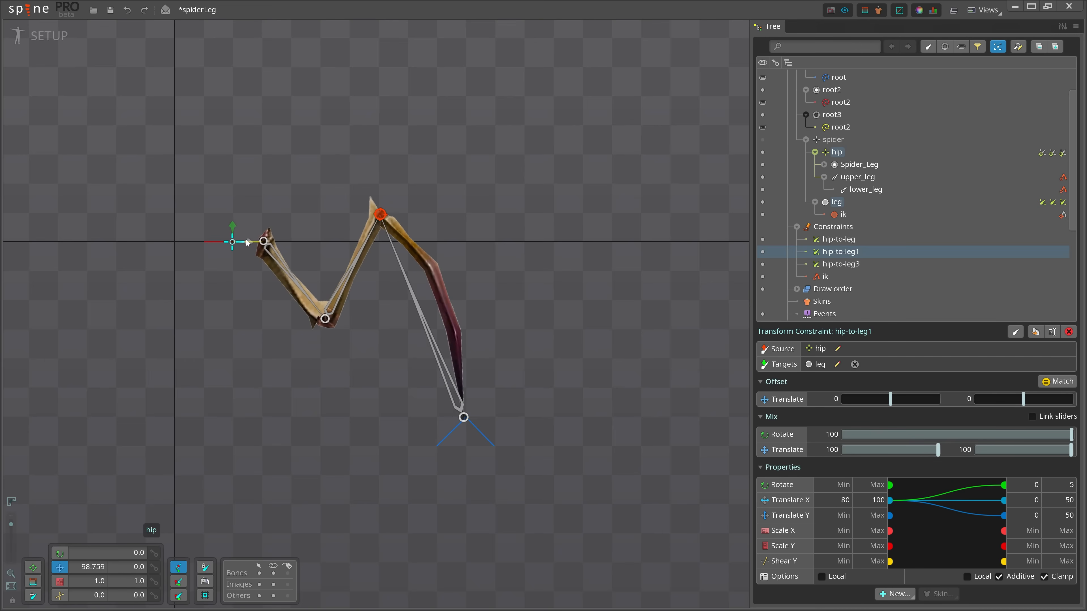
drag(232, 242, 213, 242)
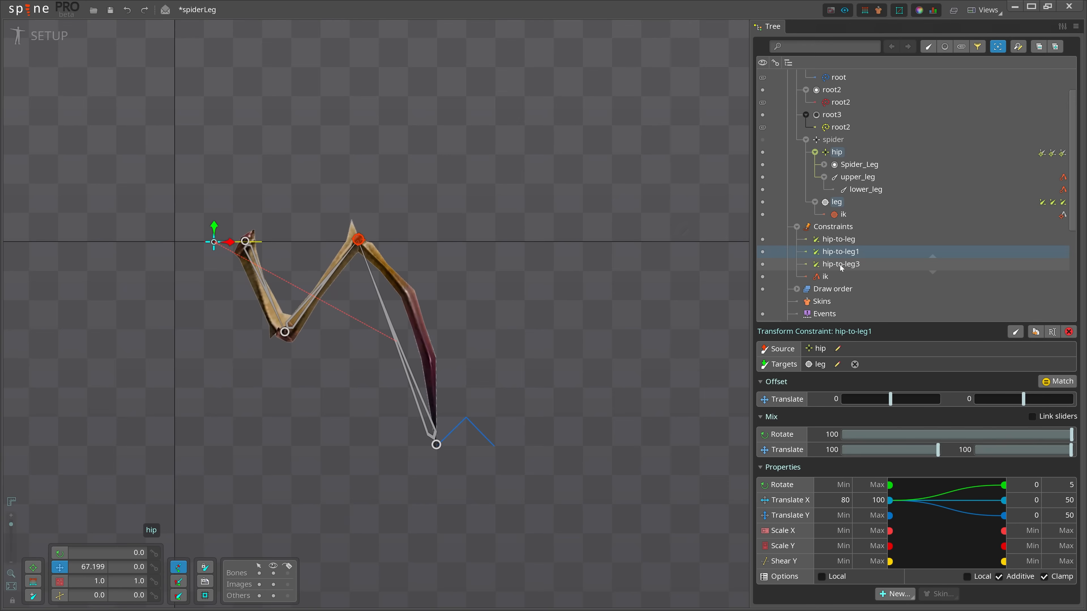
With hip-to-leg3 selected, shift the hip back and forth to test the stepping leg.
click(841, 263)
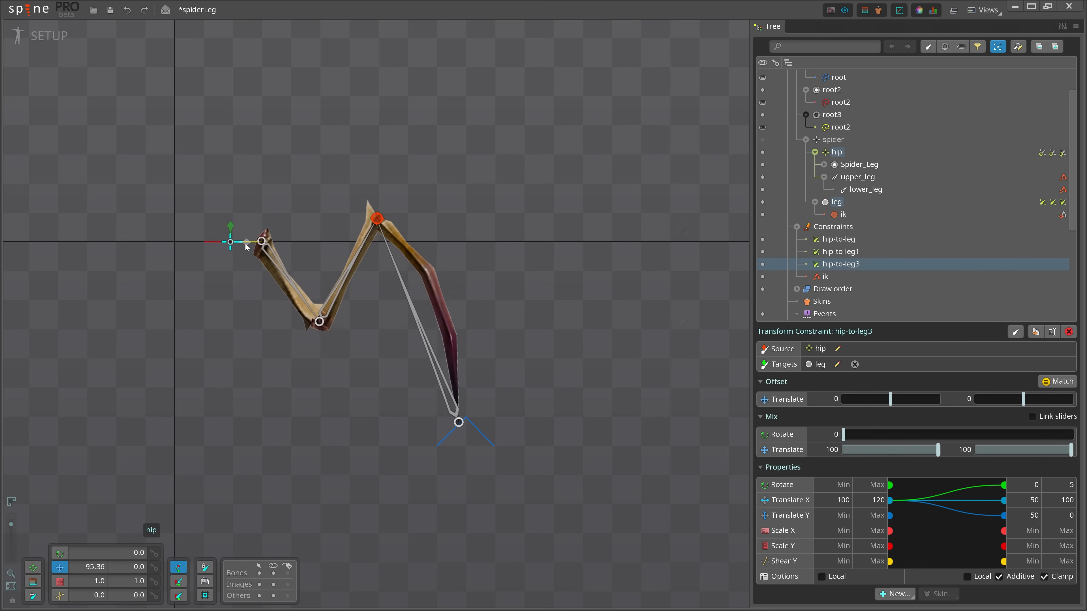
drag(229, 242, 234, 243)
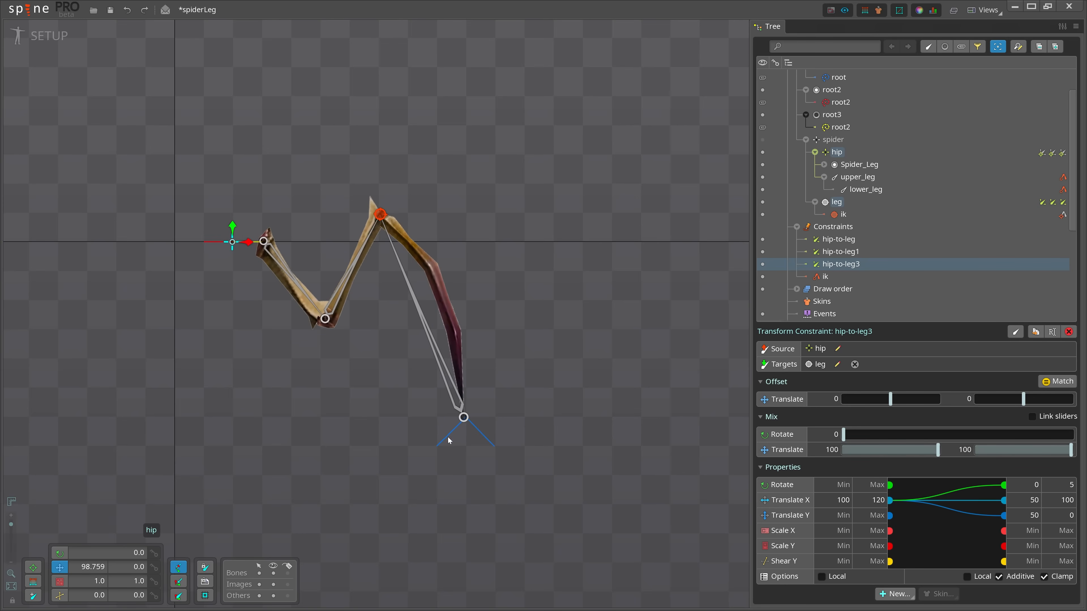
drag(233, 242, 243, 242)
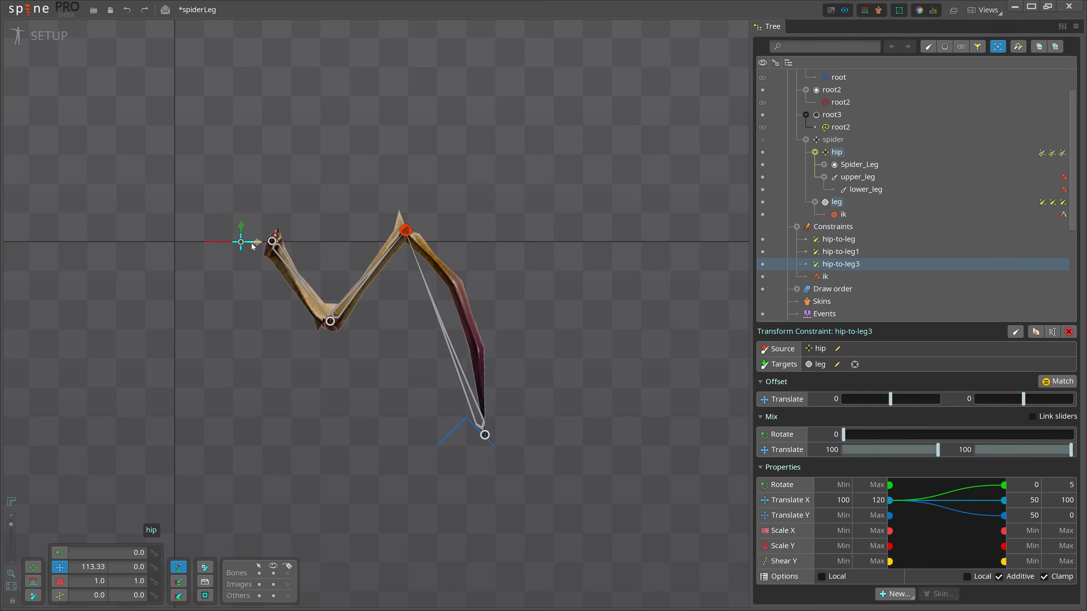
drag(241, 241, 247, 239)
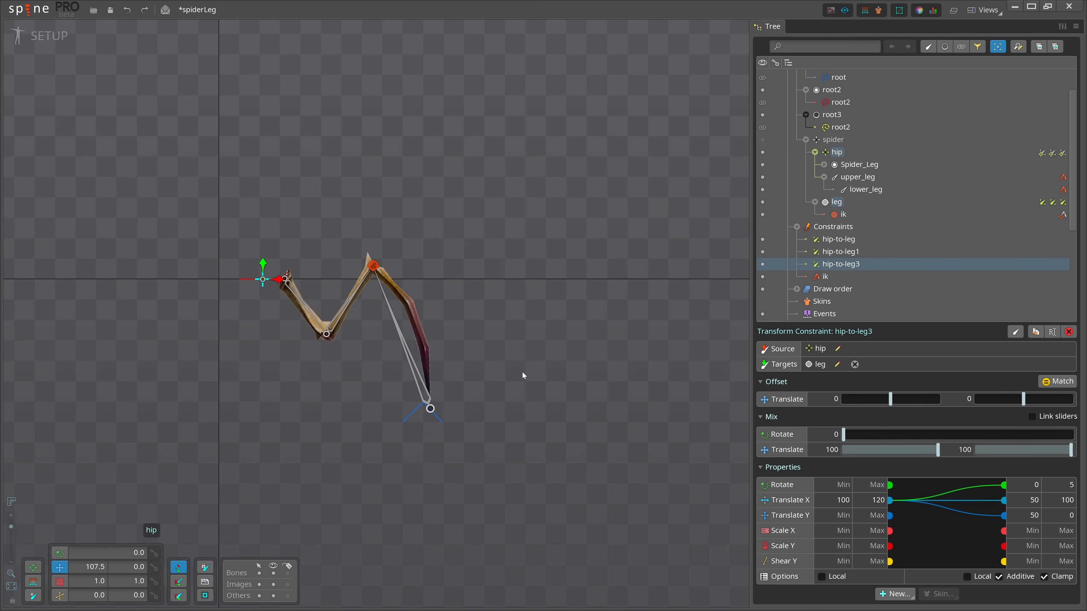
mouse_move(568, 373)
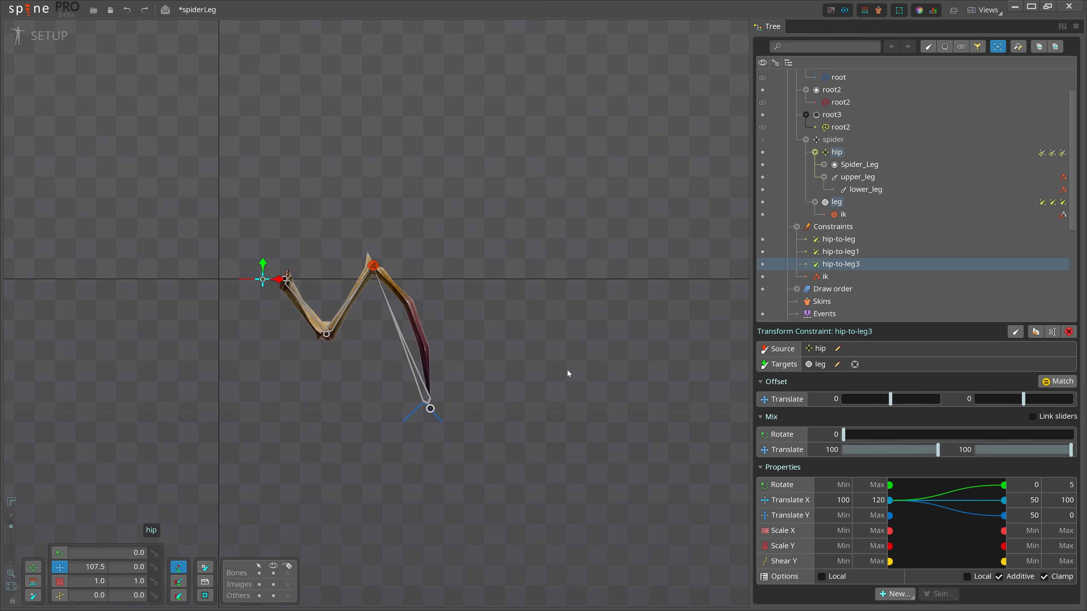